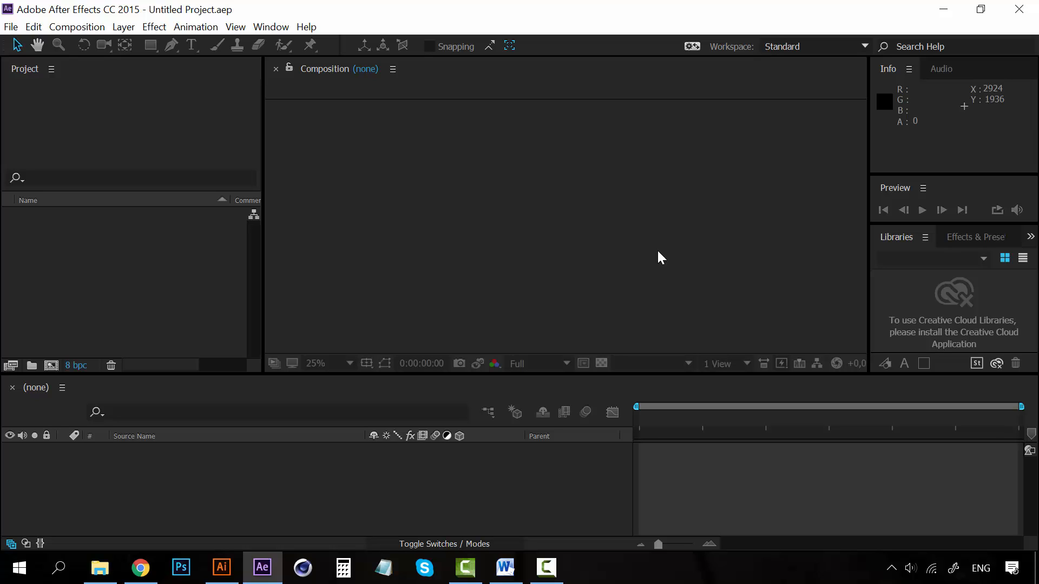
pyautogui.moveTo(602, 174)
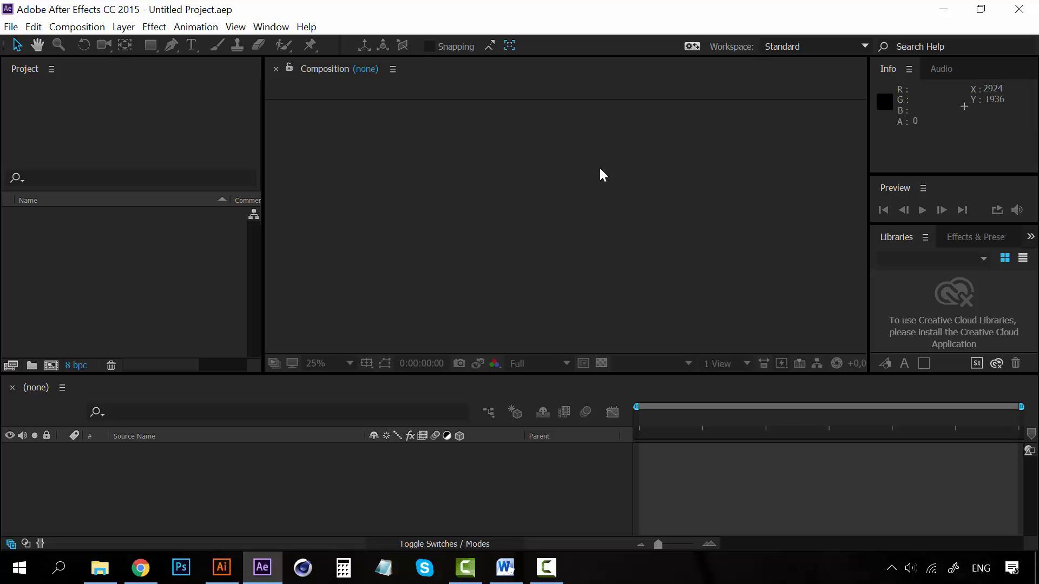
pyautogui.moveTo(610, 185)
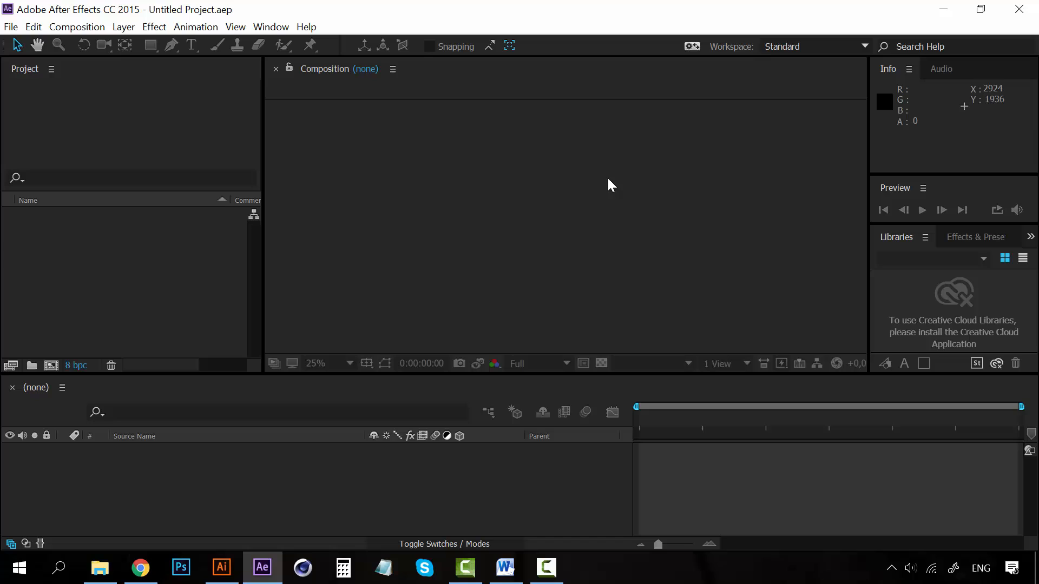
pyautogui.moveTo(631, 147)
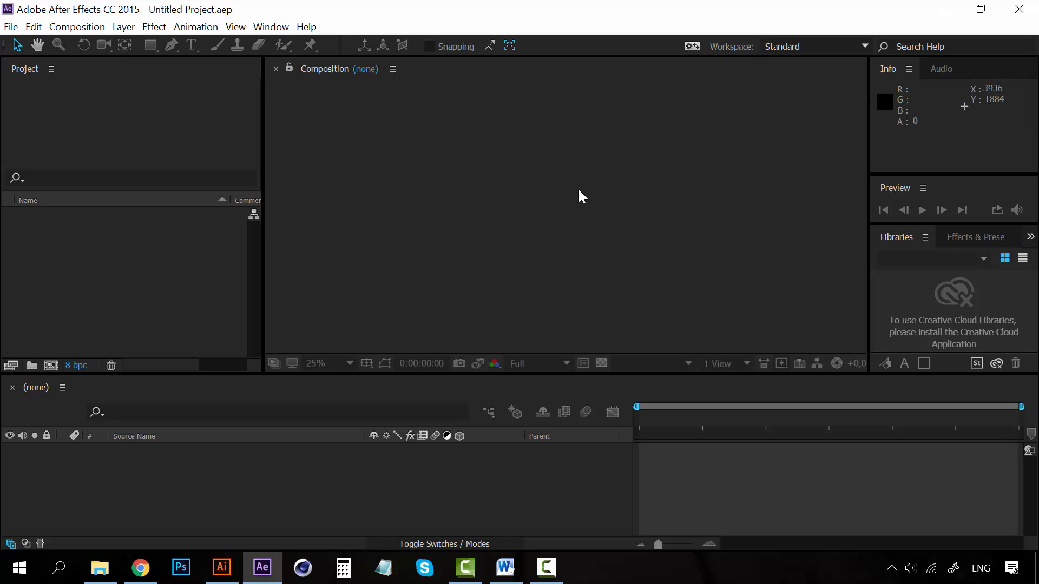
pyautogui.moveTo(423, 157)
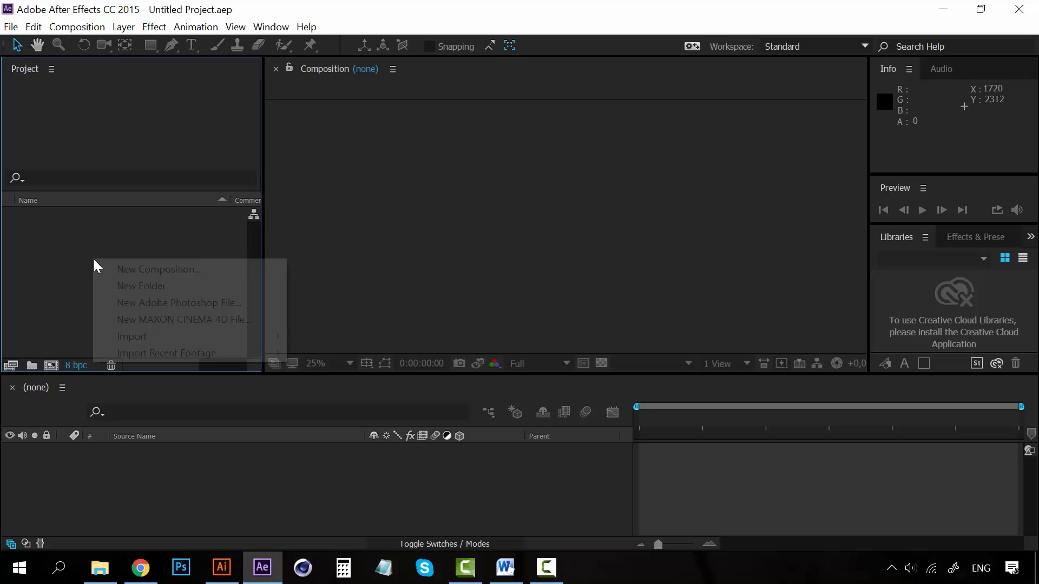
pyautogui.moveTo(184, 319)
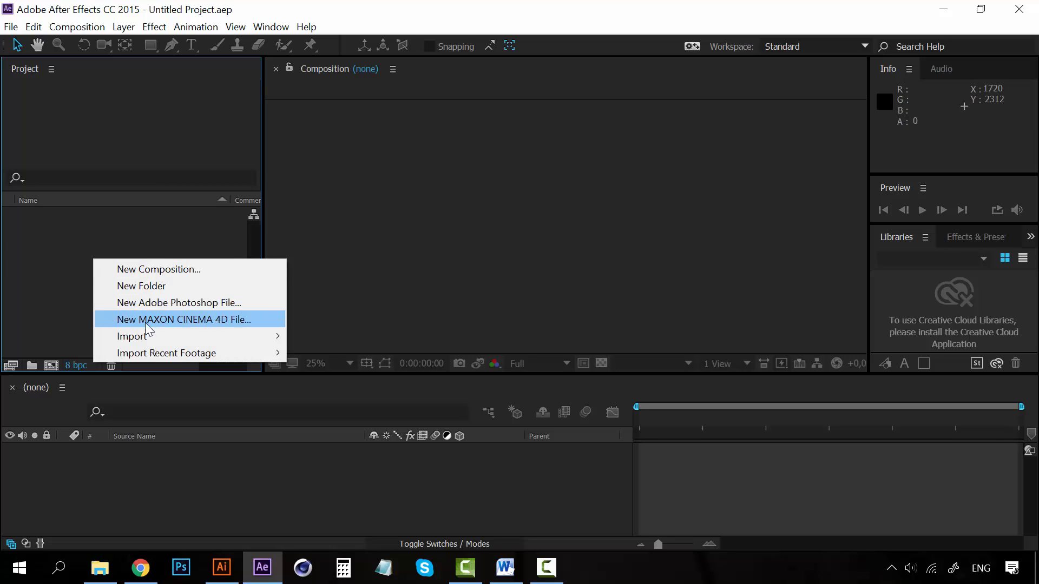
pyautogui.moveTo(171, 275)
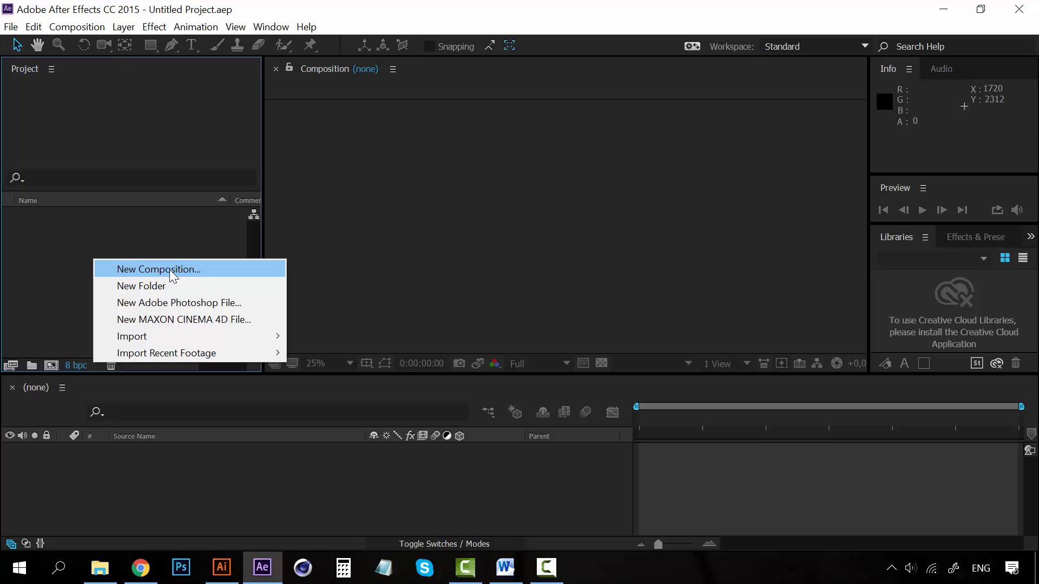
pyautogui.moveTo(143, 280)
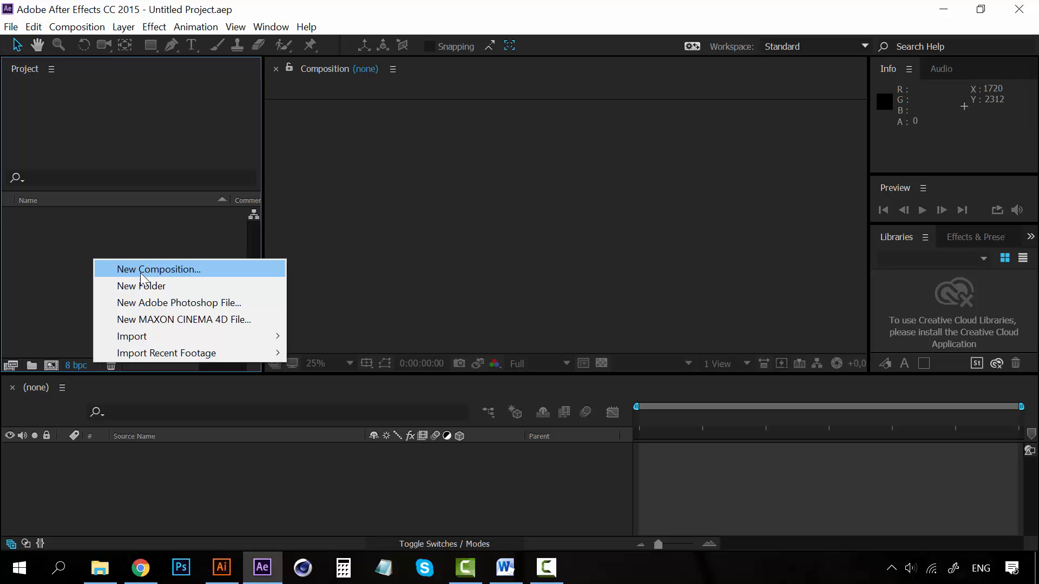
pyautogui.moveTo(190, 303)
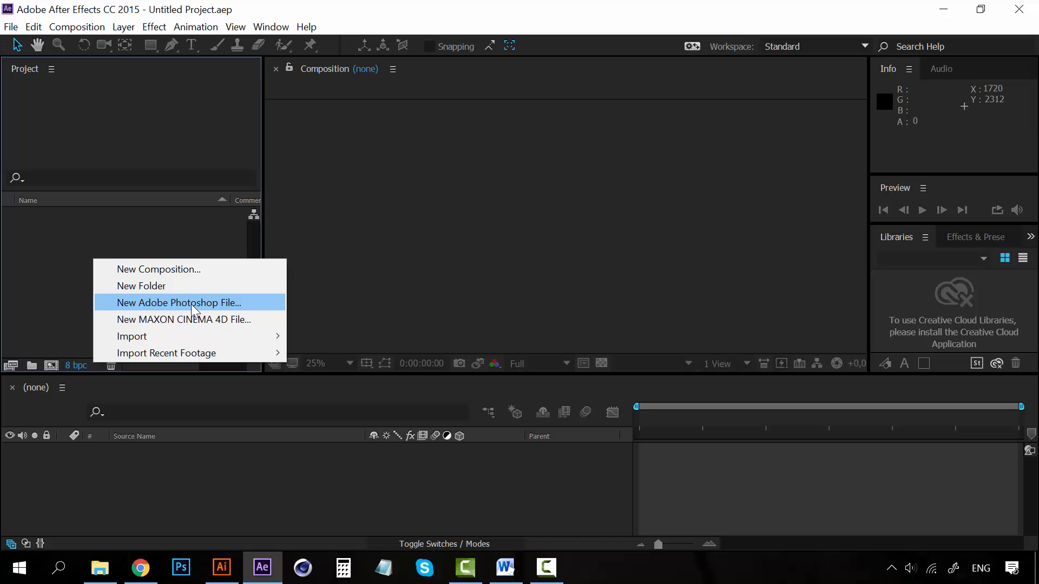
pyautogui.moveTo(164, 310)
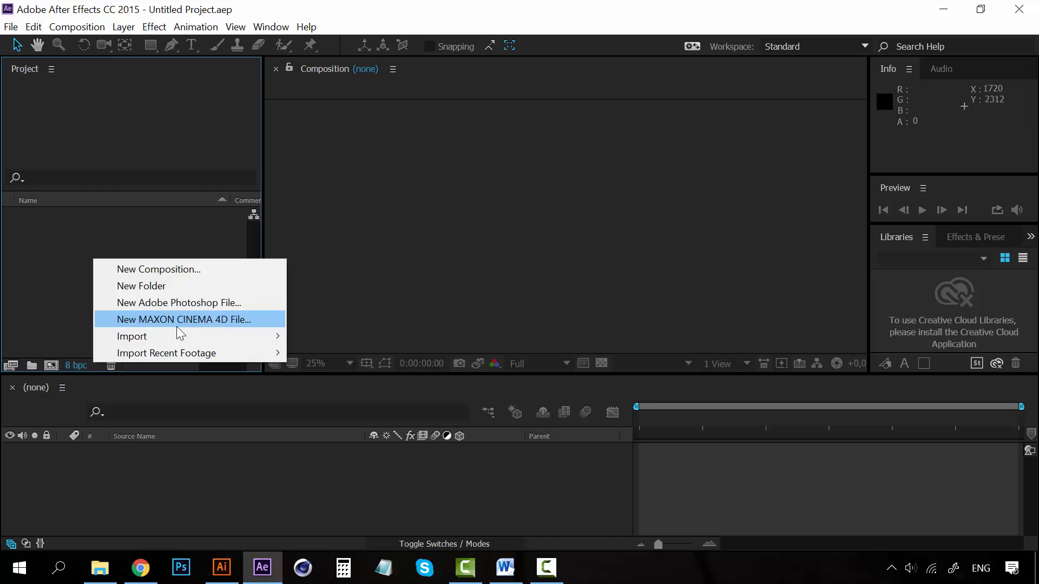
pyautogui.moveTo(131, 336)
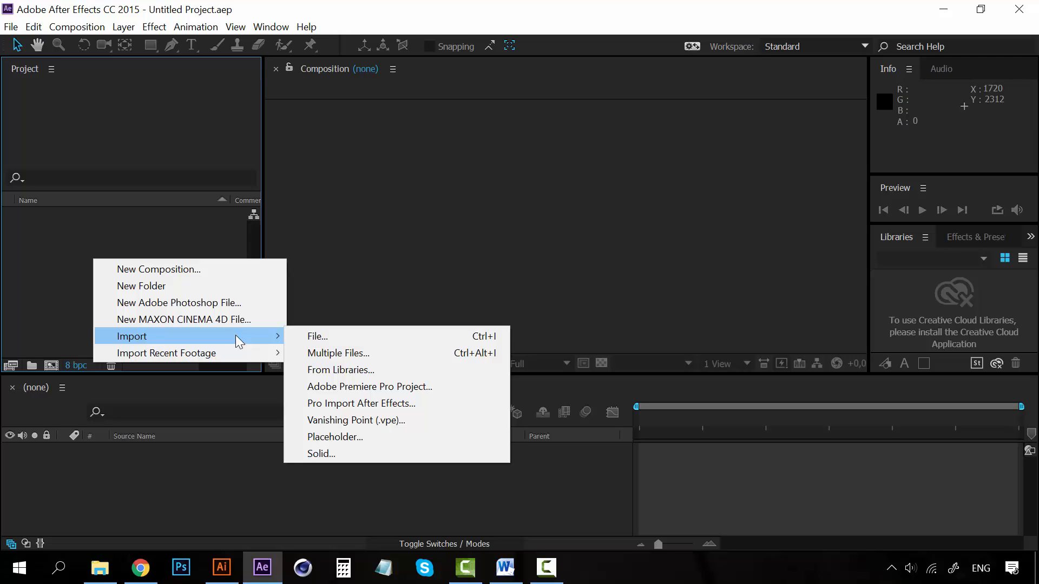
pyautogui.moveTo(316, 337)
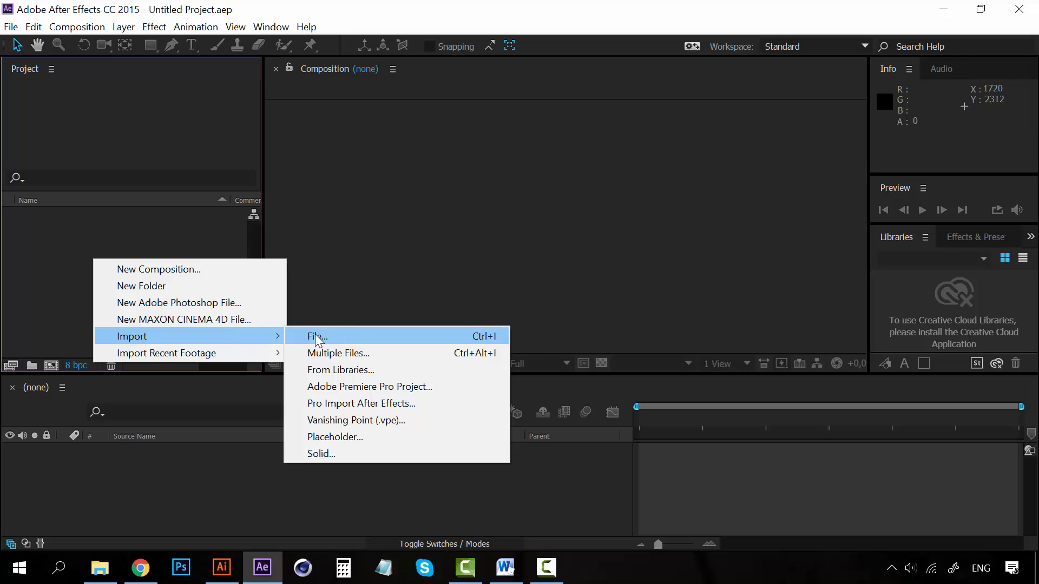
pyautogui.moveTo(324, 340)
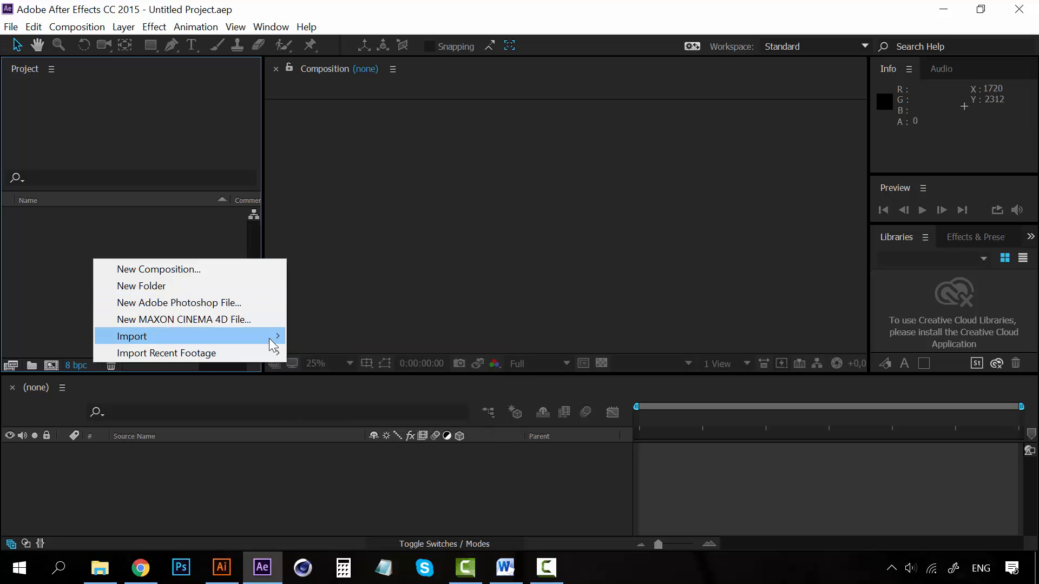
# Step: Import Face.ai from the Desktop into the project as Footage
pyautogui.click(131, 336)
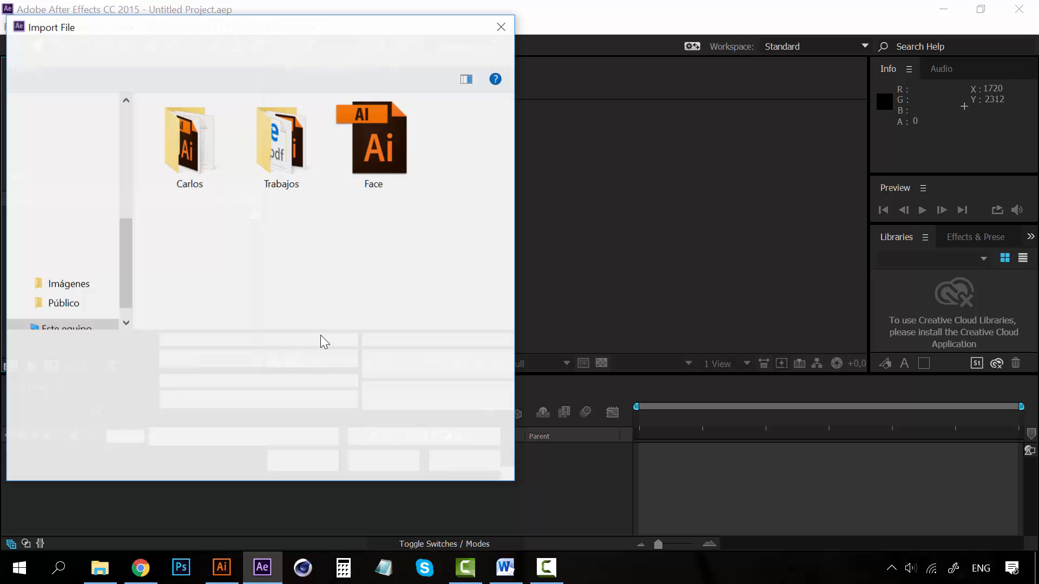
pyautogui.click(373, 139)
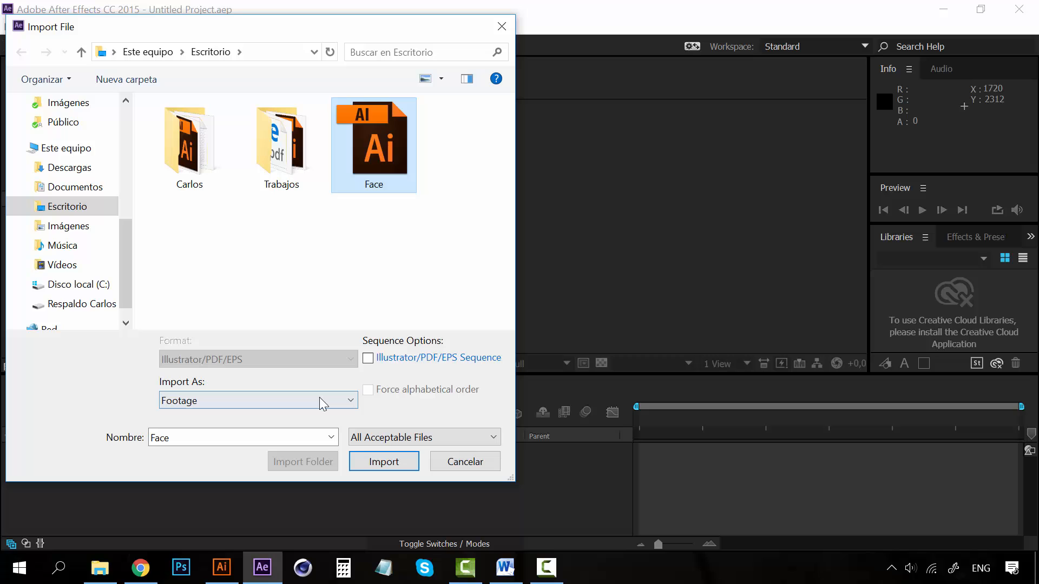
pyautogui.moveTo(247, 405)
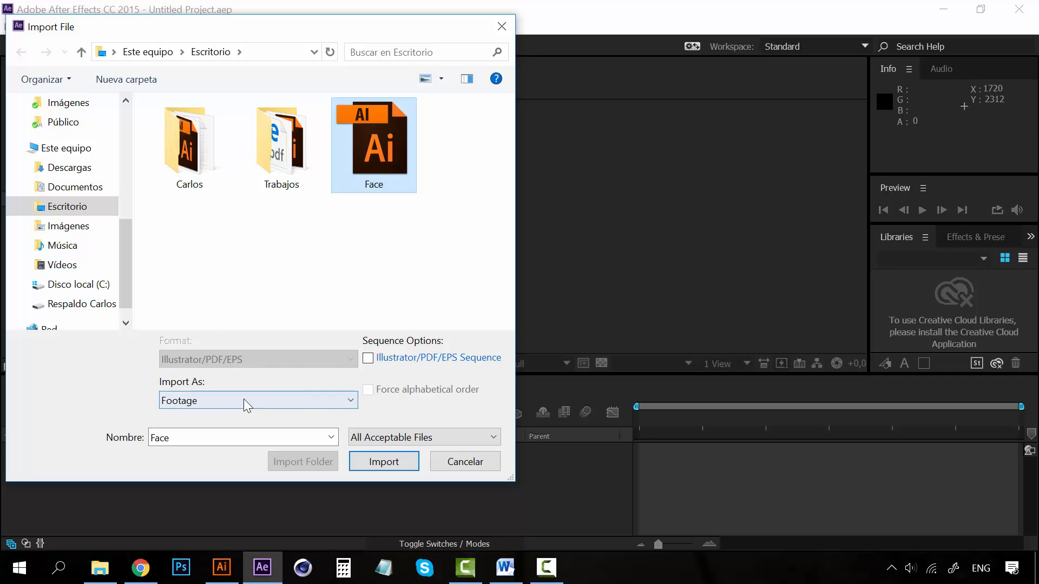
pyautogui.click(257, 401)
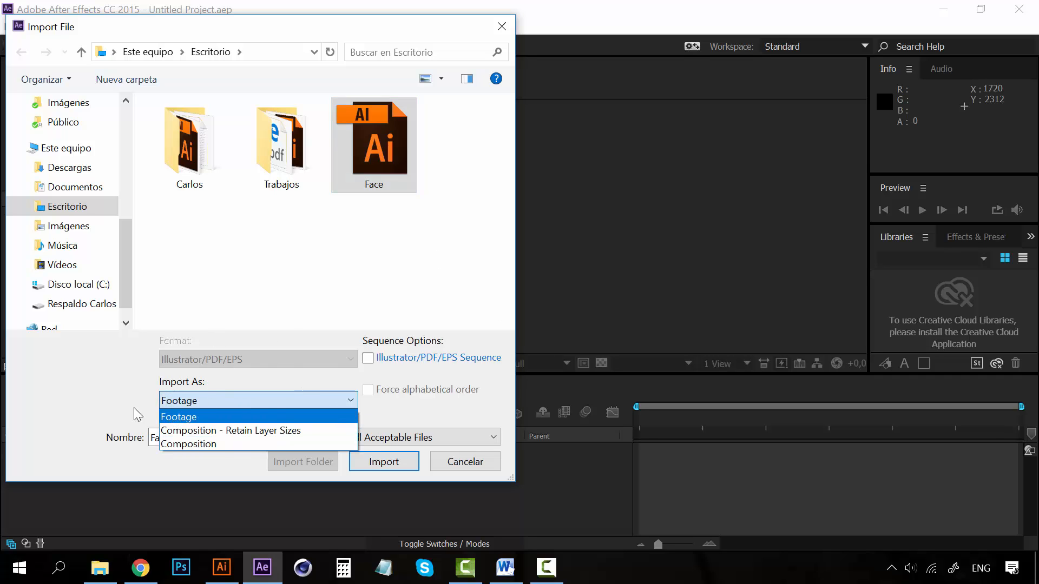
pyautogui.click(179, 417)
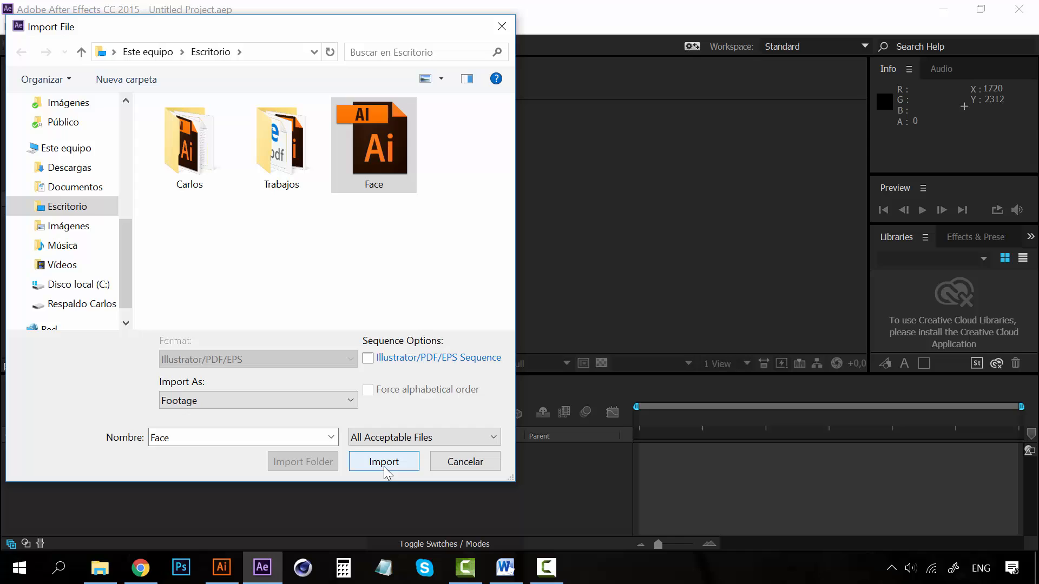
pyautogui.click(383, 462)
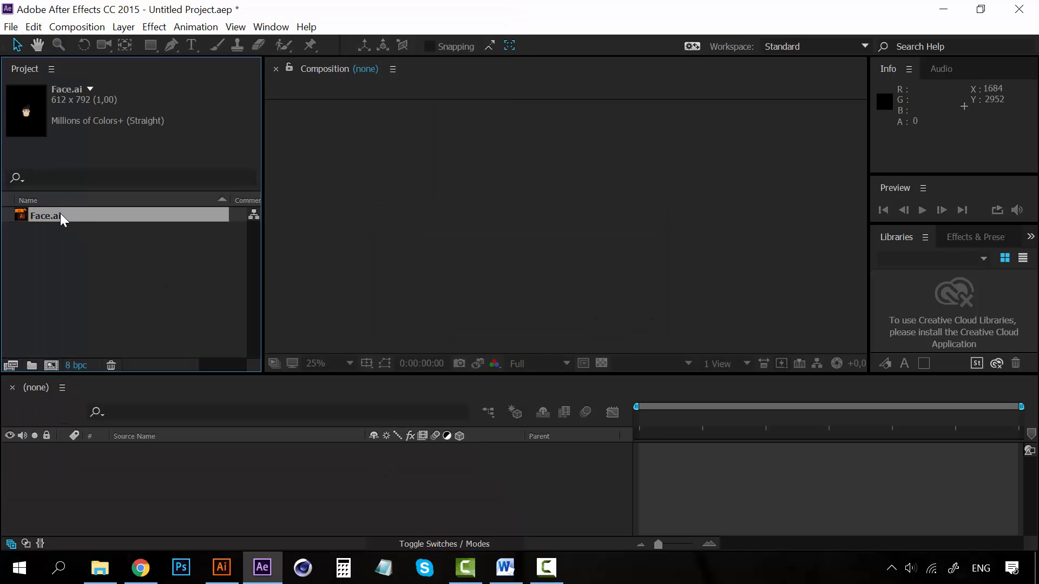
pyautogui.moveTo(31, 215)
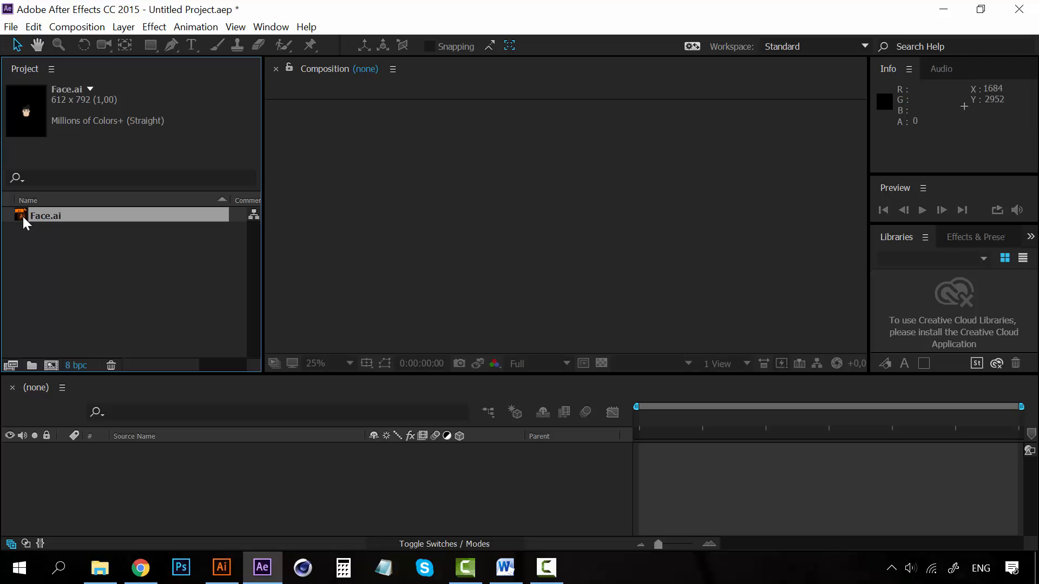
pyautogui.moveTo(35, 222)
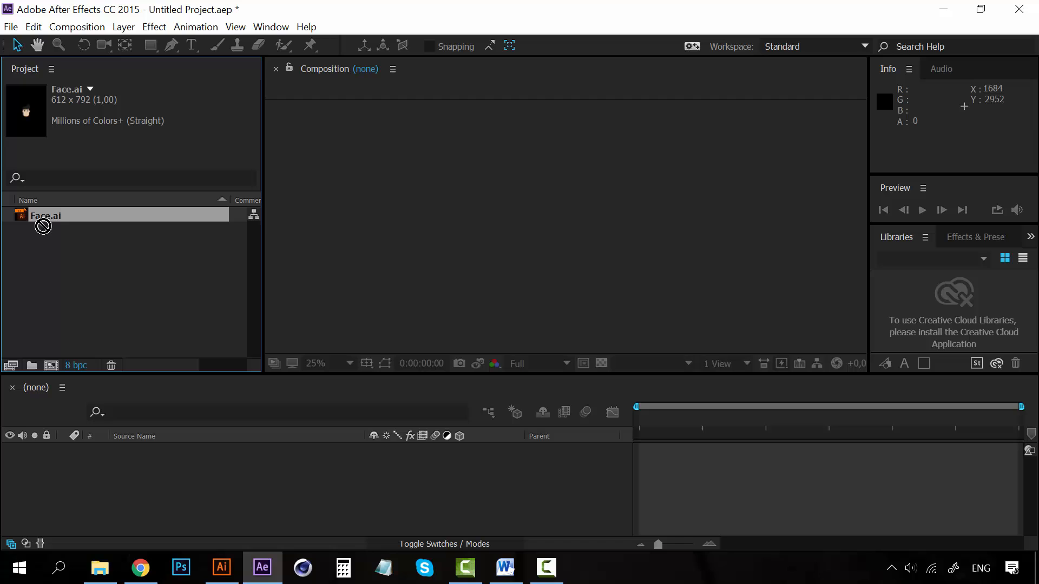
# Step: Drag Face.ai onto the new-composition icon to build the Face composition
pyautogui.moveTo(44, 216); pyautogui.dragTo(144, 478)
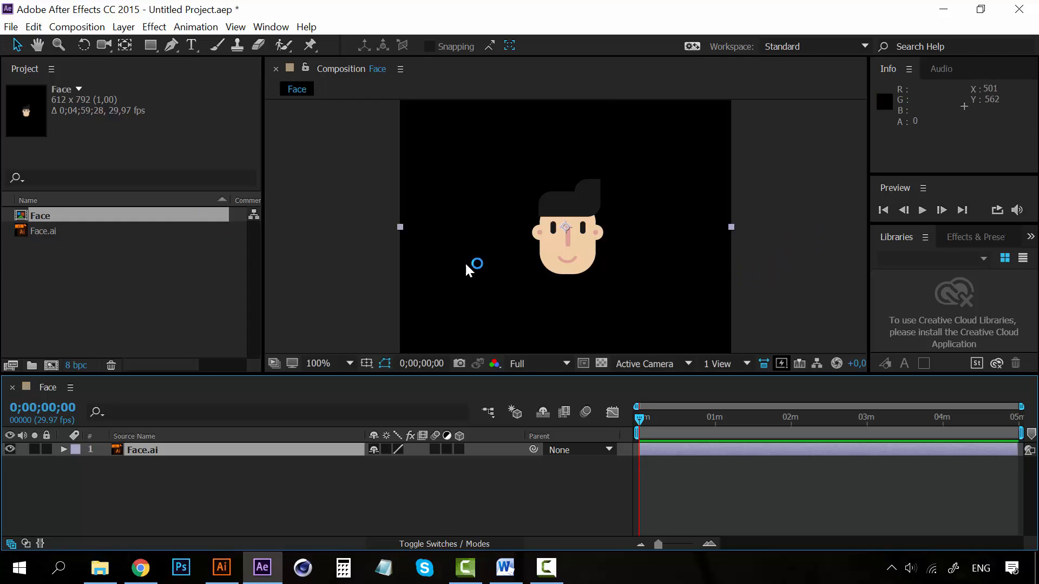
pyautogui.moveTo(610, 268)
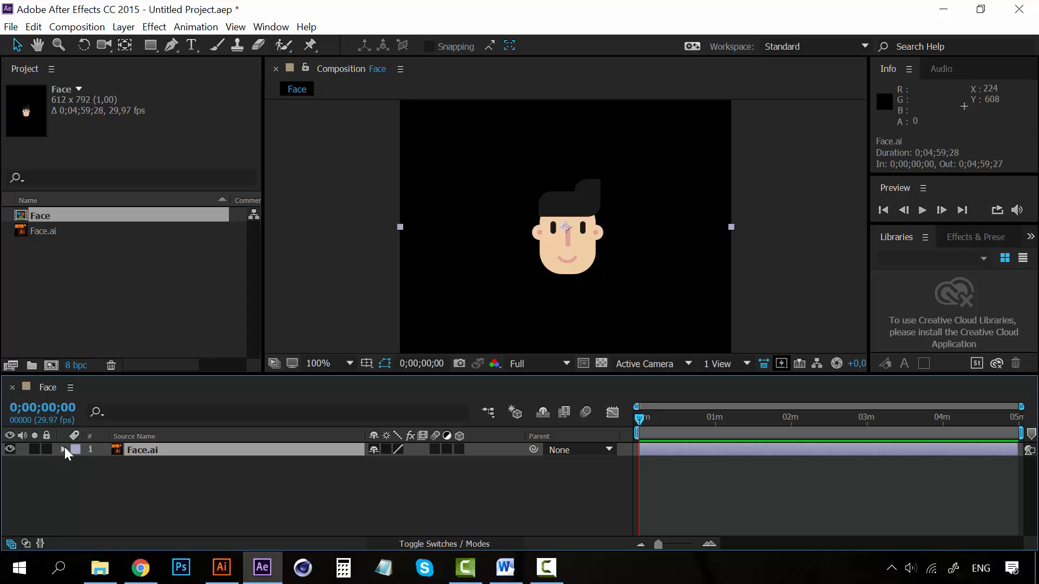
# Step: Scale the Face.ai layer to 210% and turn on continuous rasterization
pyautogui.moveTo(564, 227); pyautogui.dragTo(619, 212)
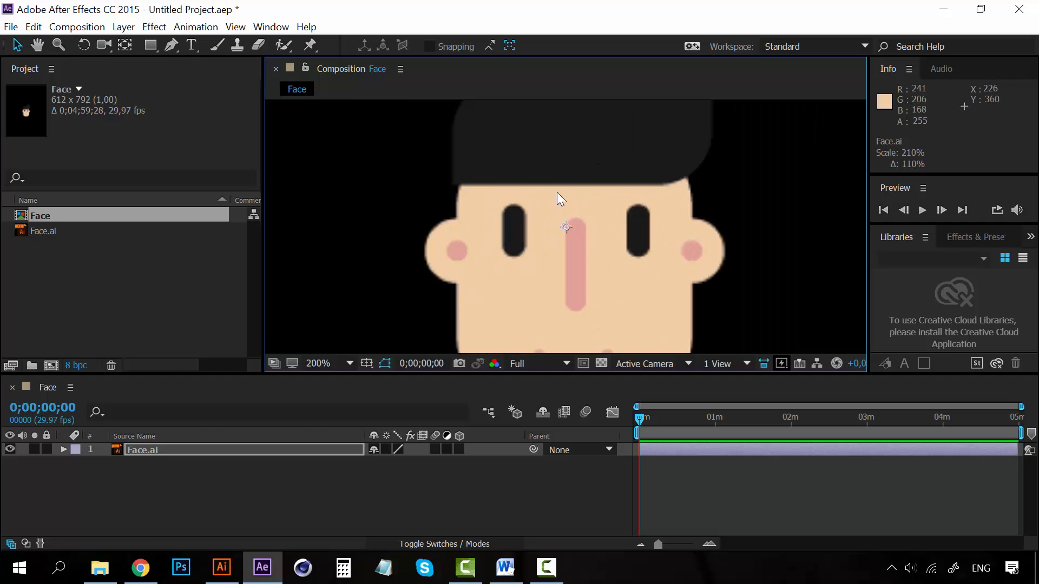
pyautogui.moveTo(626, 267)
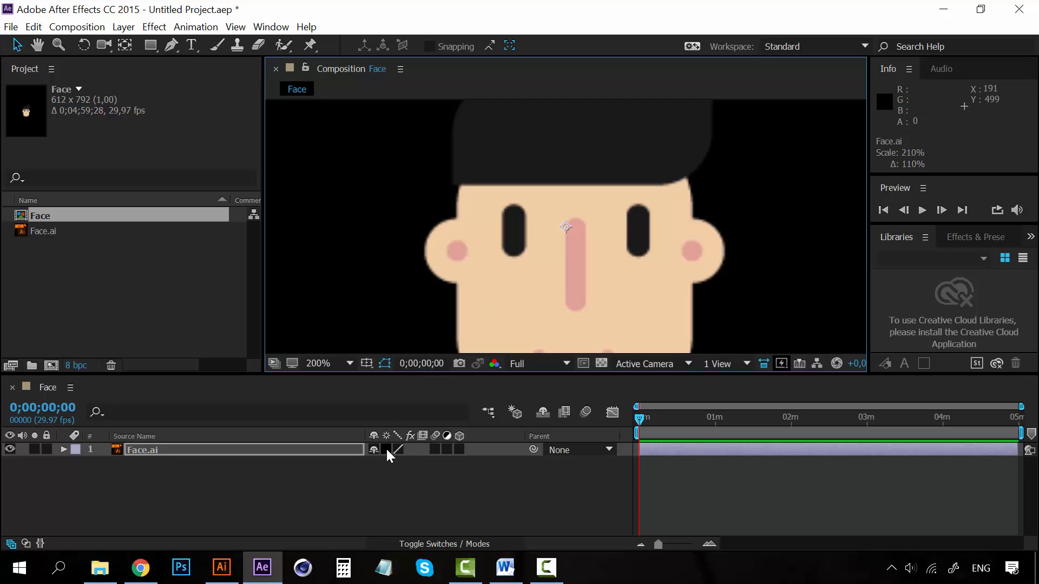
pyautogui.moveTo(386, 436)
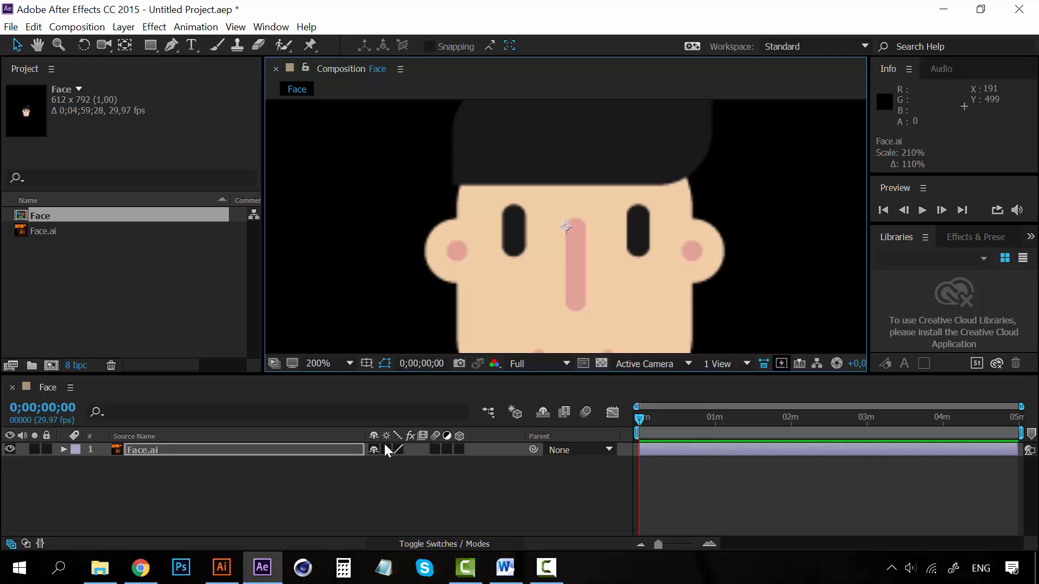
pyautogui.moveTo(386, 437)
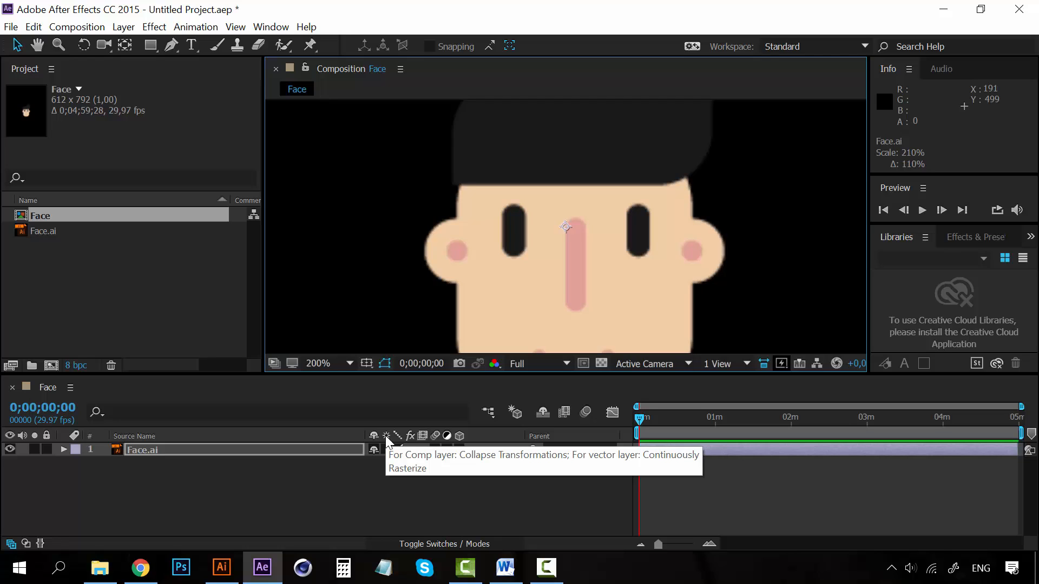
pyautogui.click(374, 450)
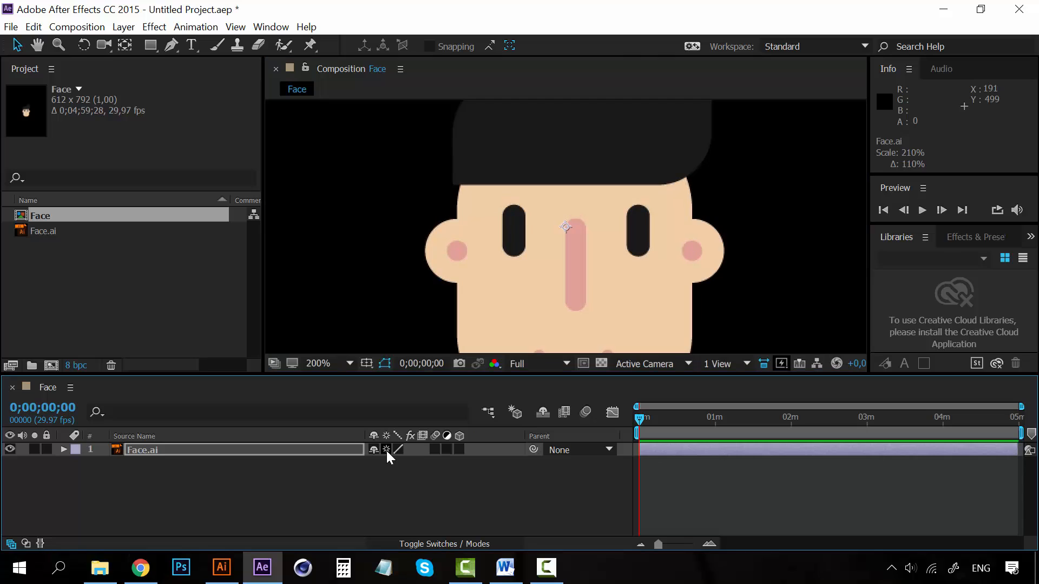
pyautogui.moveTo(537, 143)
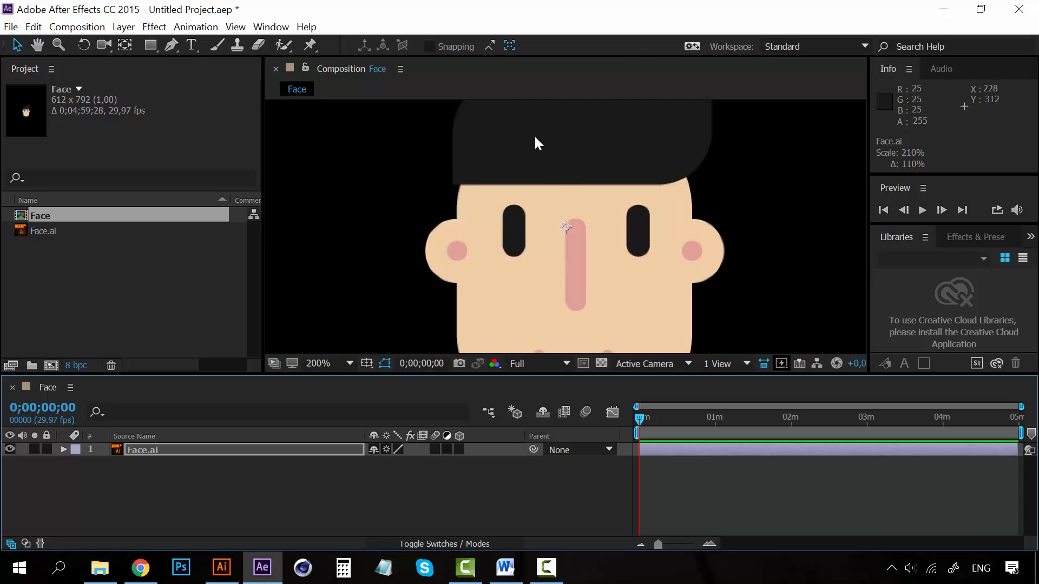
# Step: Add Position keyframes at 0s and 2s so the face moves vertically
pyautogui.click(318, 364)
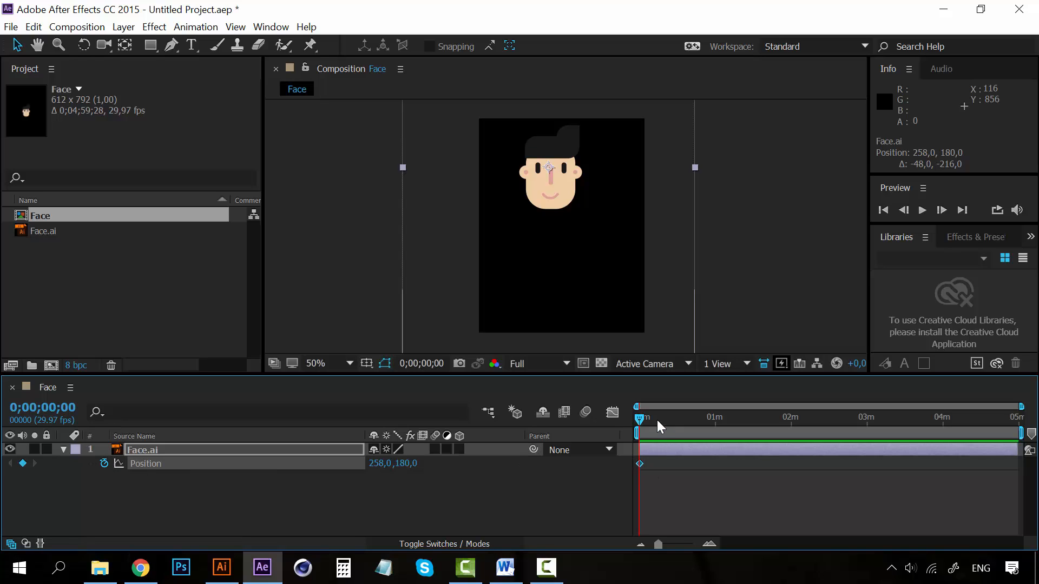
pyautogui.moveTo(689, 544); pyautogui.dragTo(709, 544)
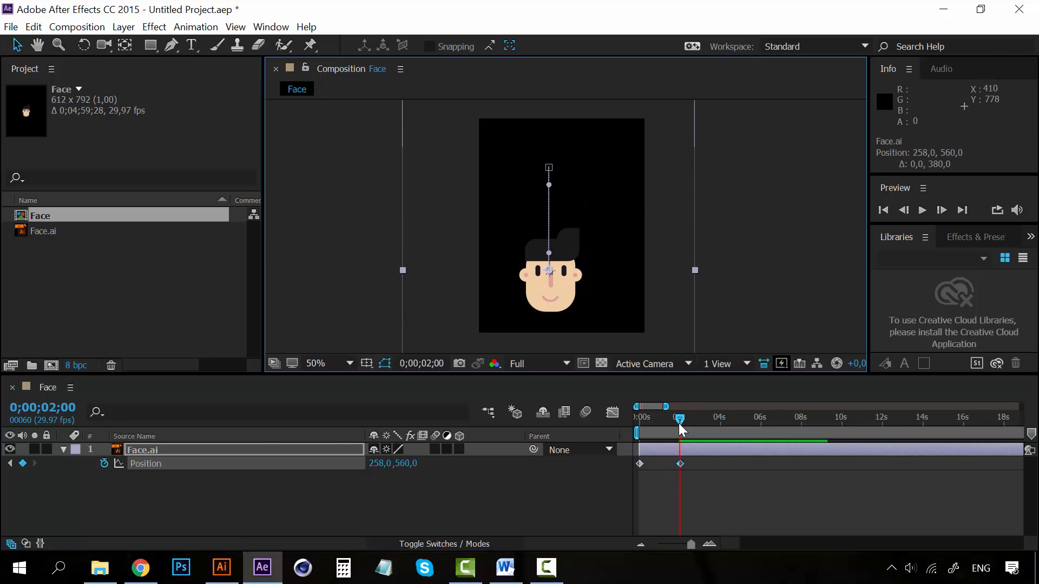
pyautogui.click(921, 210)
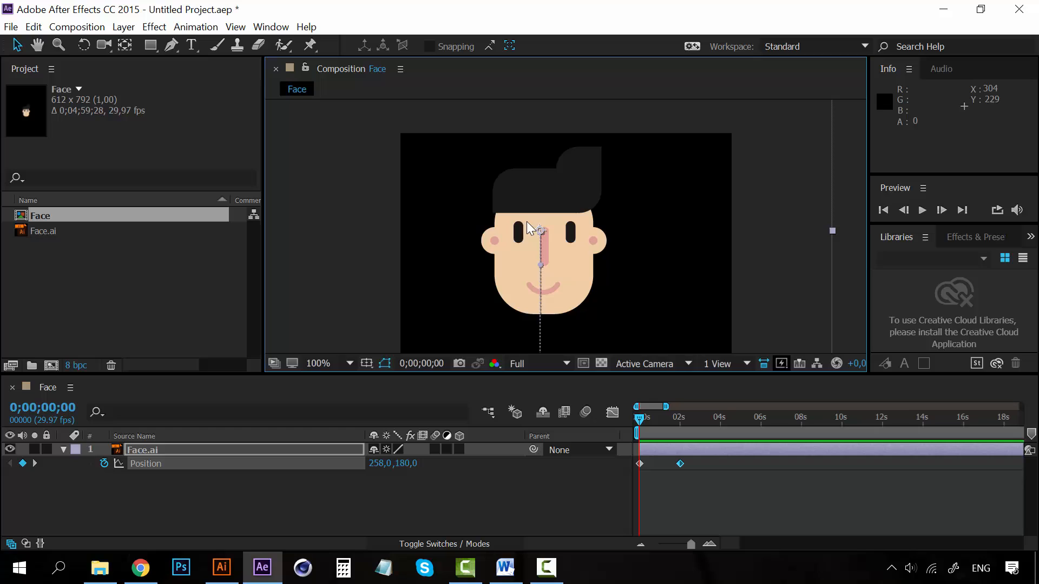
pyautogui.moveTo(590, 224)
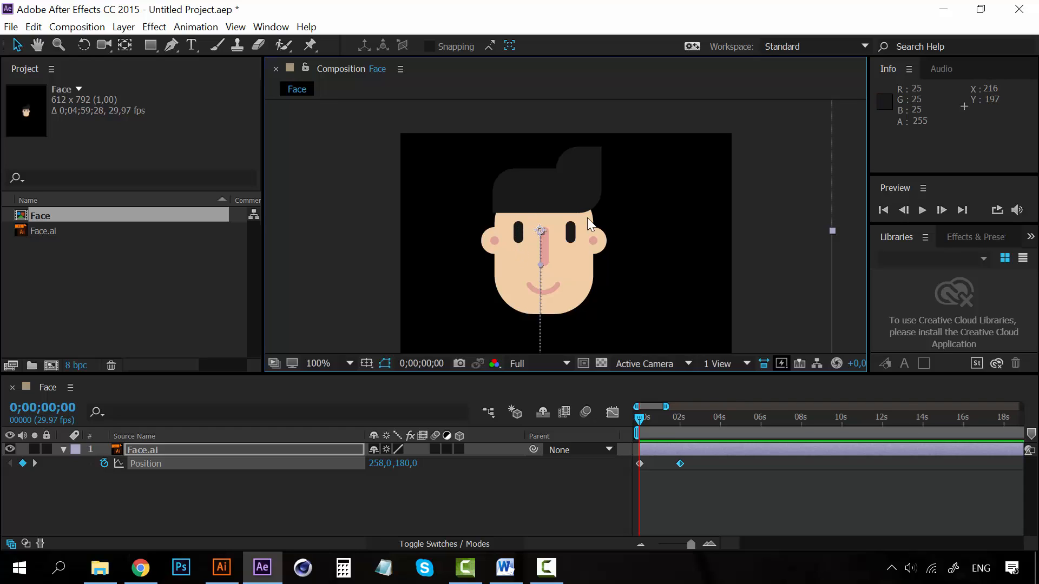
pyautogui.moveTo(560, 267)
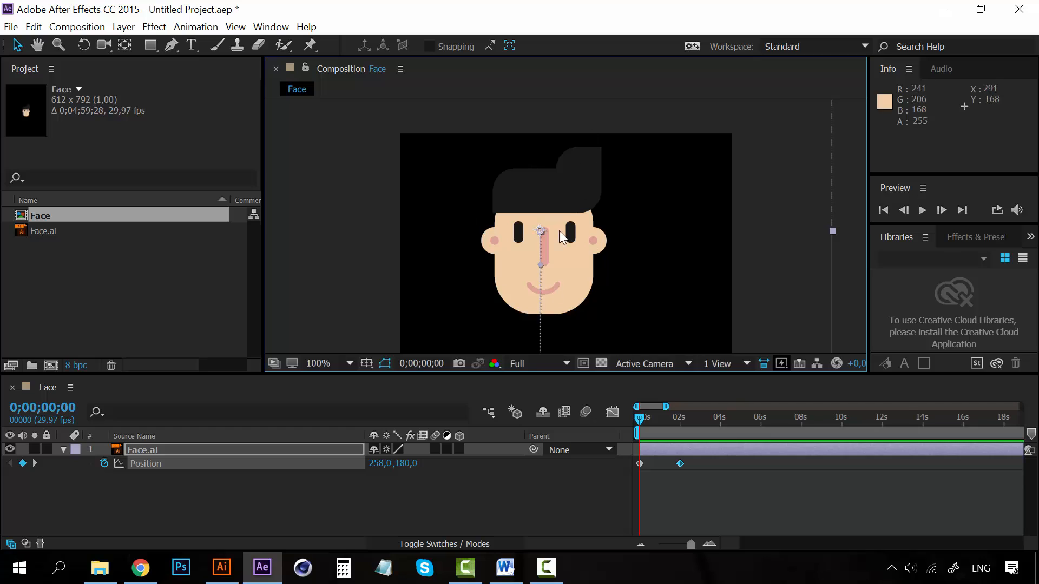
# Step: Zoom out on the composition and switch to the Face.ai artwork in Illustrator
pyautogui.click(318, 363)
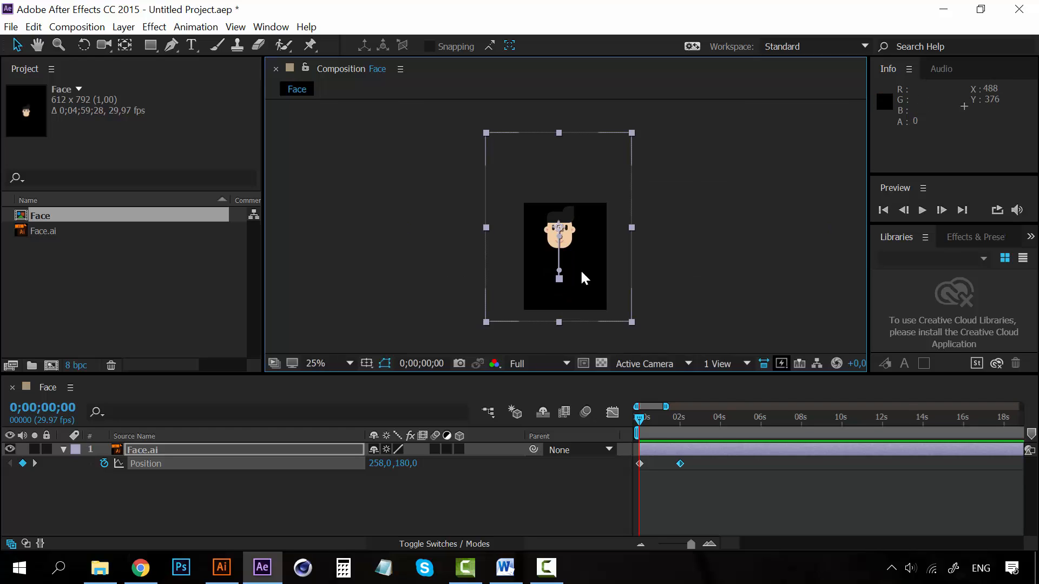
pyautogui.moveTo(325, 371)
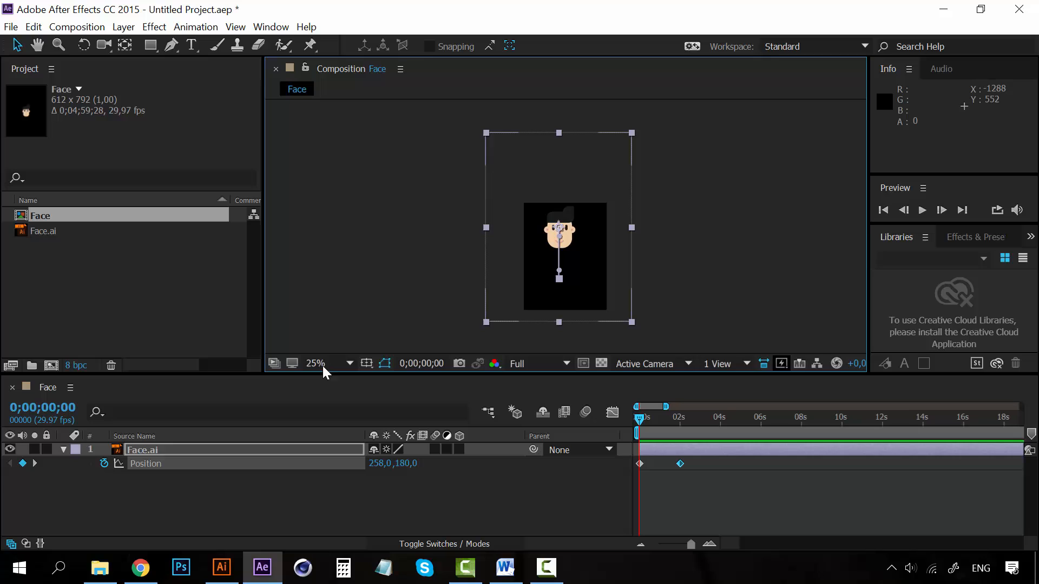
pyautogui.click(142, 450)
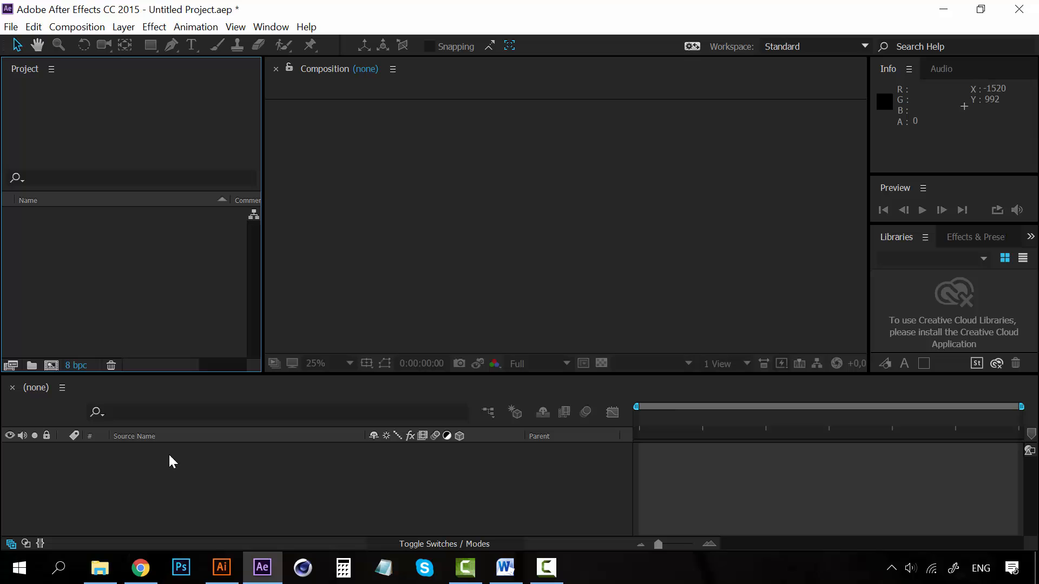
pyautogui.click(221, 567)
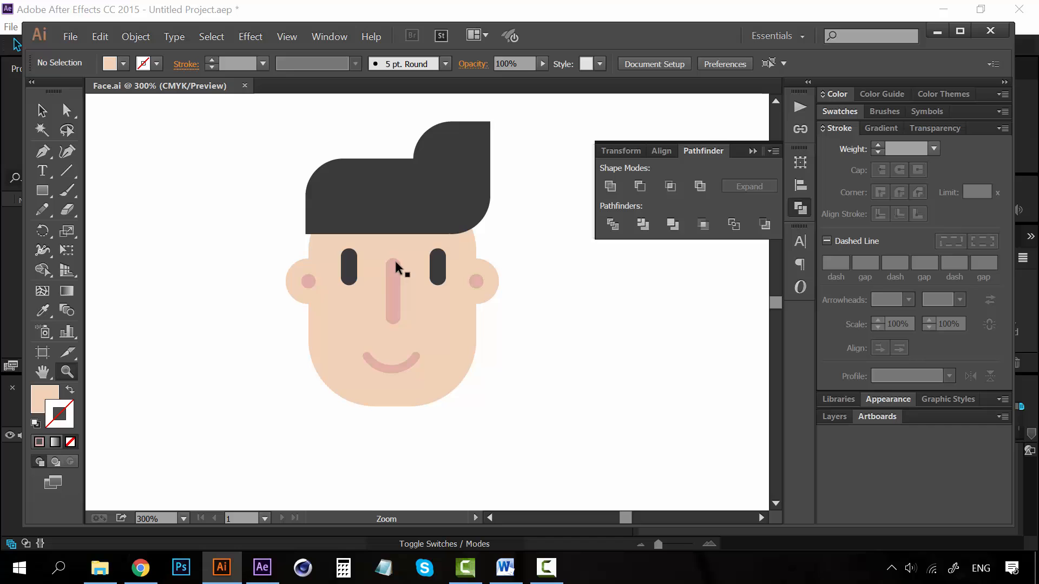
# Step: Select the cheek and head shapes, then show the Layers panel listing only Layer 1
pyautogui.click(307, 280)
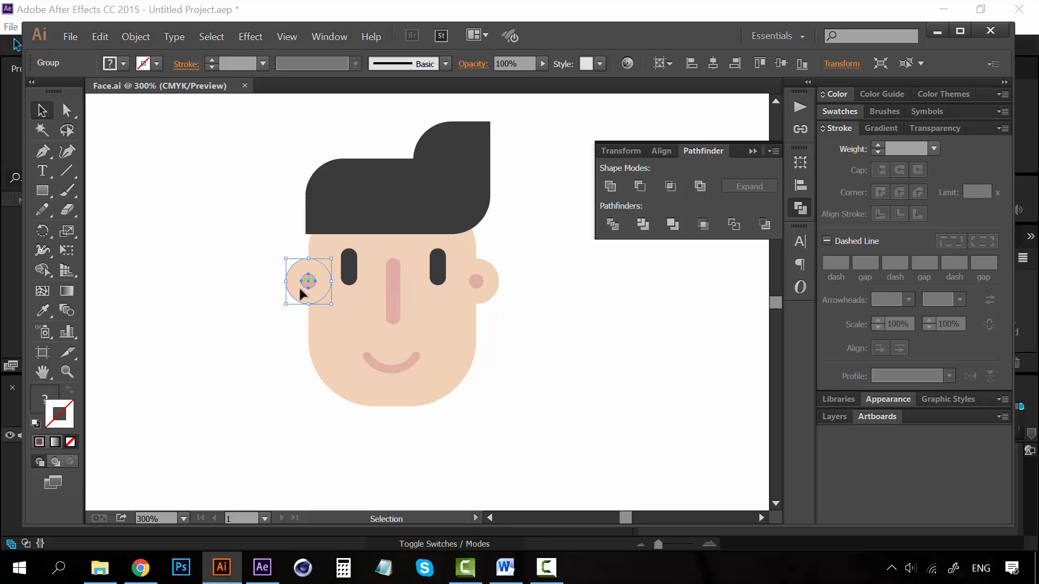
pyautogui.moveTo(308, 282); pyautogui.dragTo(475, 281)
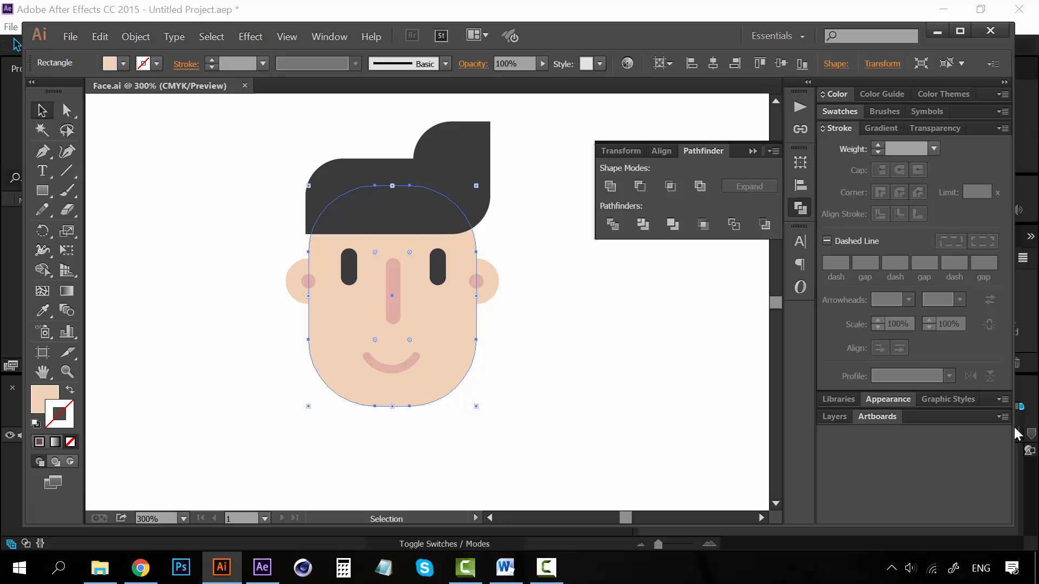
pyautogui.click(834, 162)
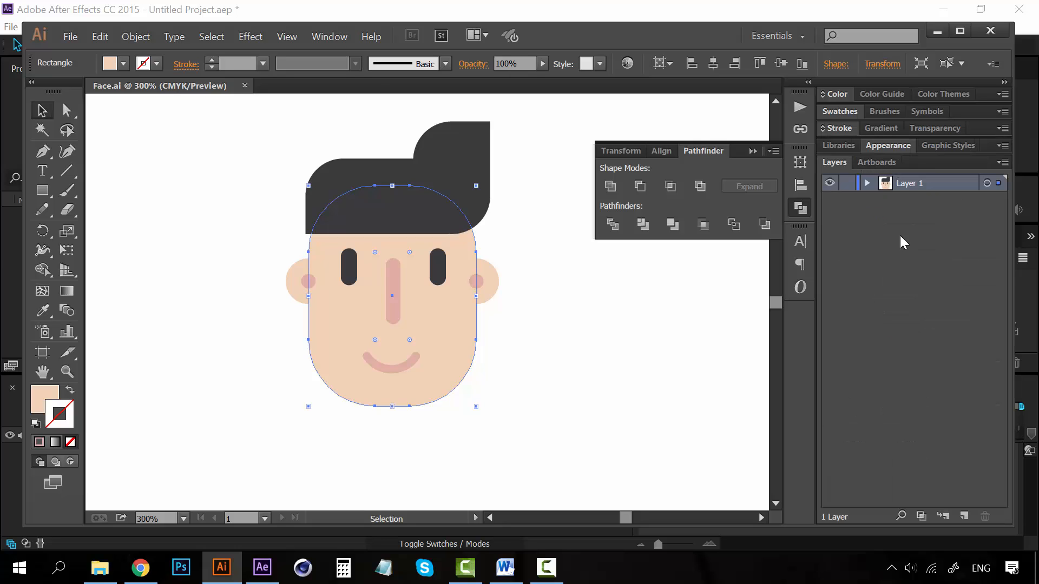
pyautogui.moveTo(384, 395)
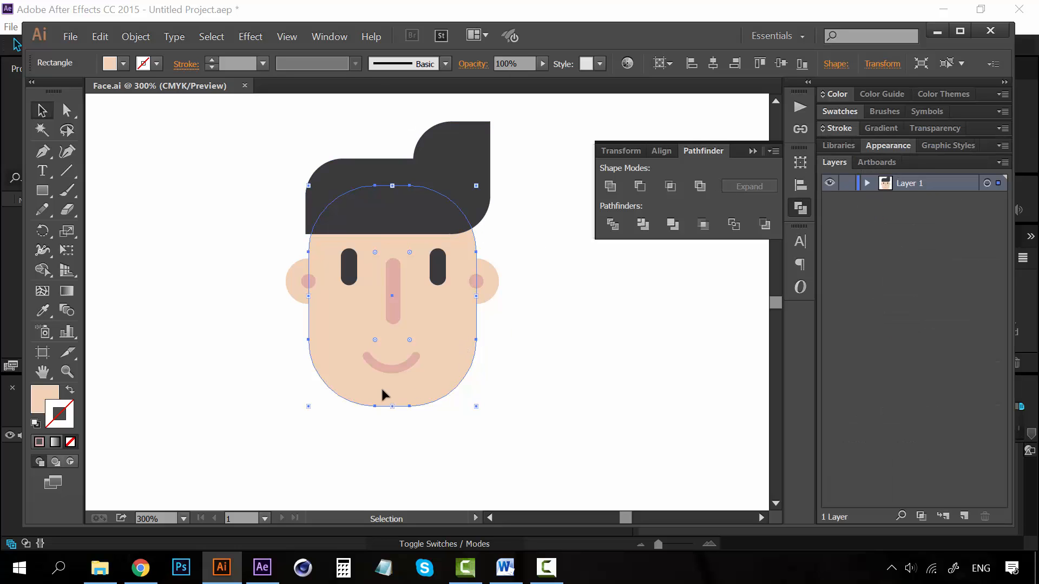
# Step: Deselect, then select all the face artwork with Ctrl+A
pyautogui.click(530, 383)
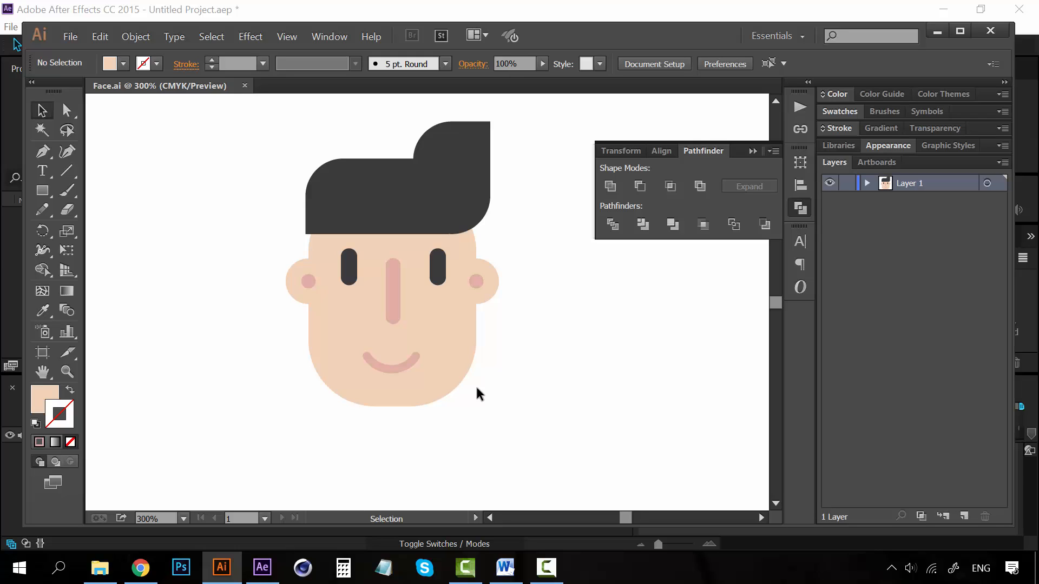
pyautogui.moveTo(479, 397)
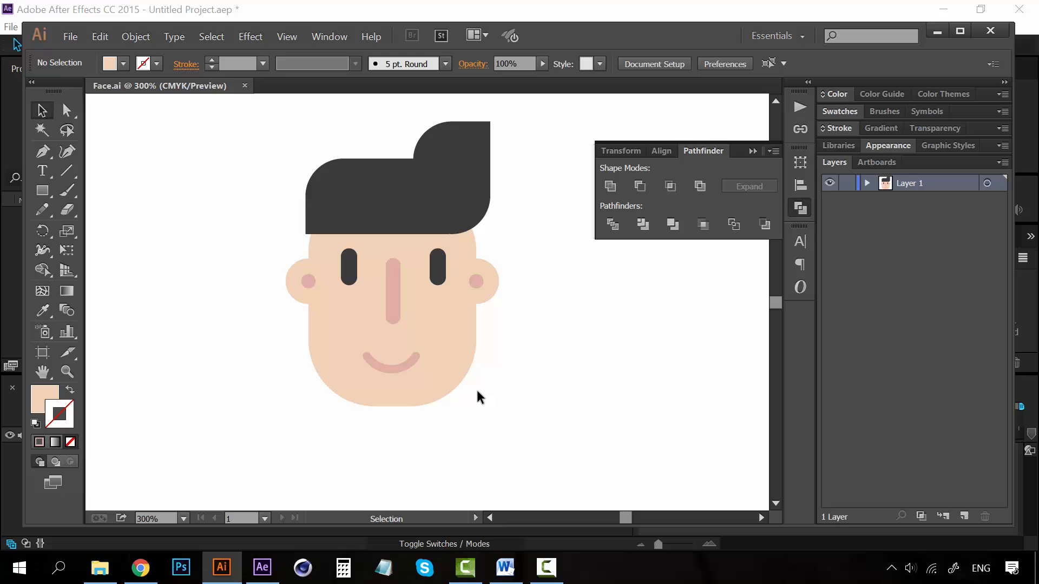
pyautogui.moveTo(520, 424)
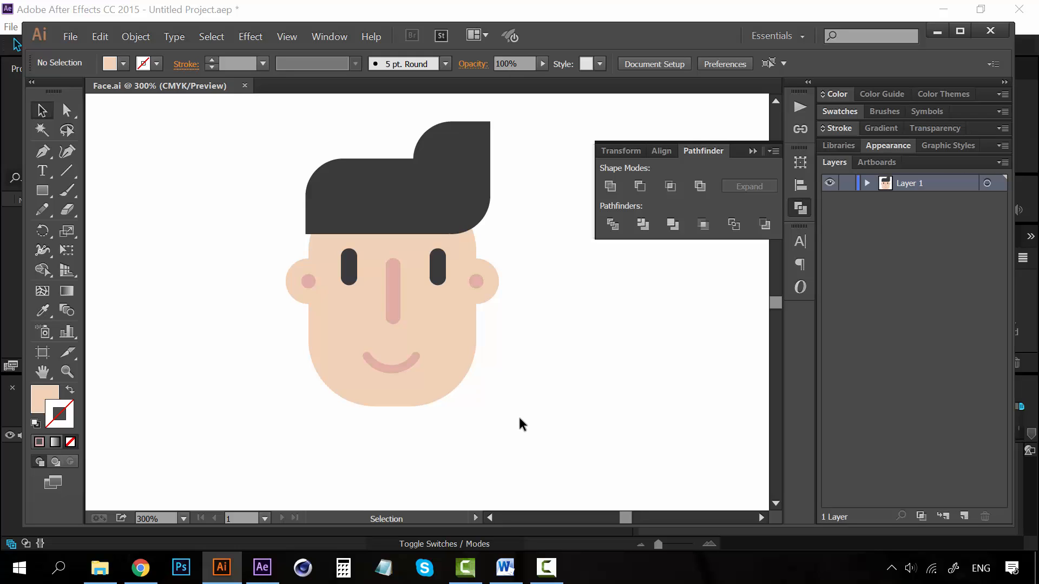
pyautogui.moveTo(518, 426)
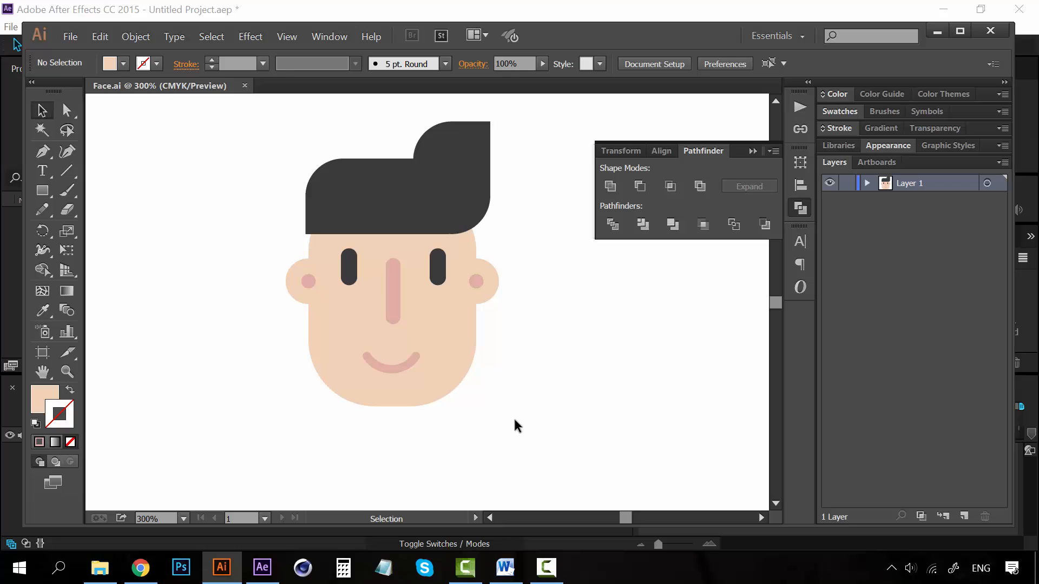
pyautogui.moveTo(322, 30)
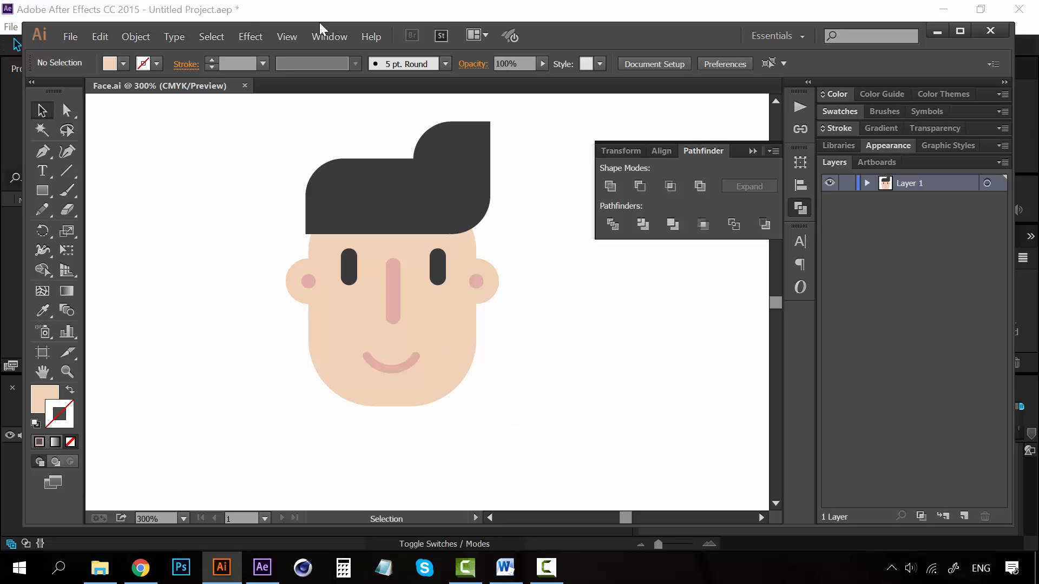
pyautogui.press('ctrl+a')
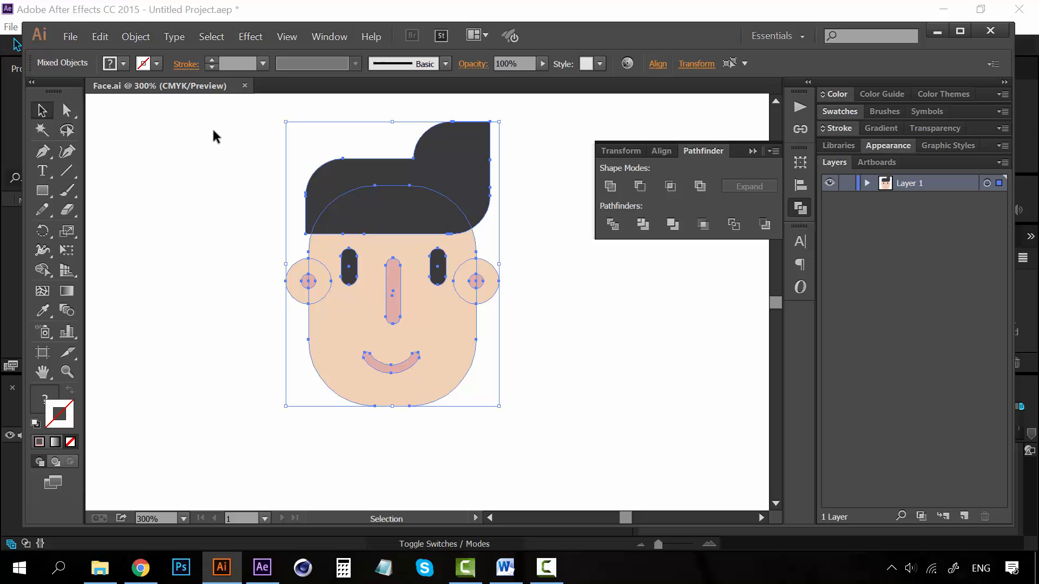
# Step: Release the artwork to Layers (Sequence) and move the new sublayers to top level
pyautogui.click(1004, 165)
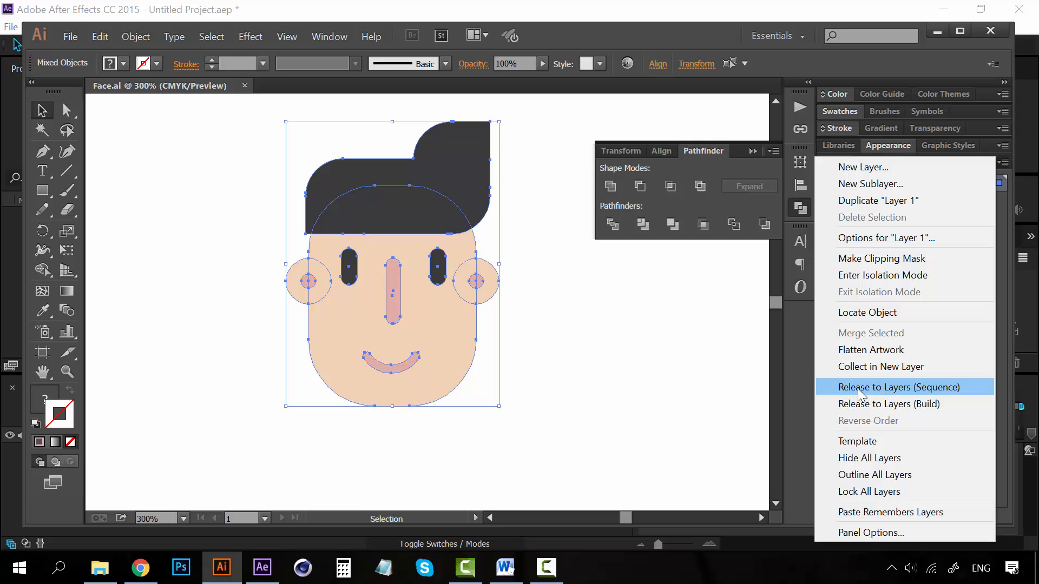
pyautogui.click(898, 386)
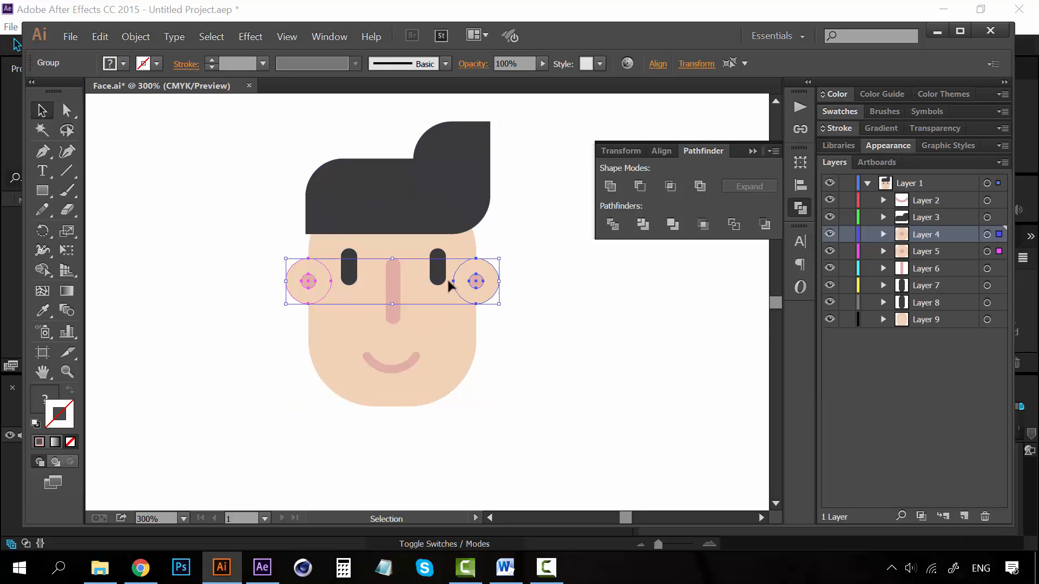
pyautogui.click(925, 200)
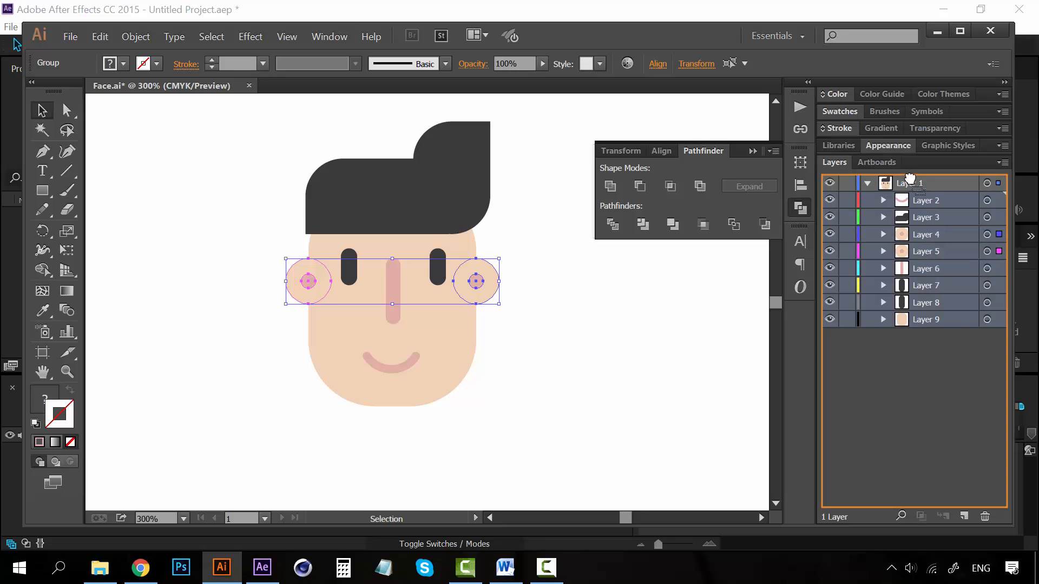
pyautogui.moveTo(911, 183); pyautogui.dragTo(911, 318)
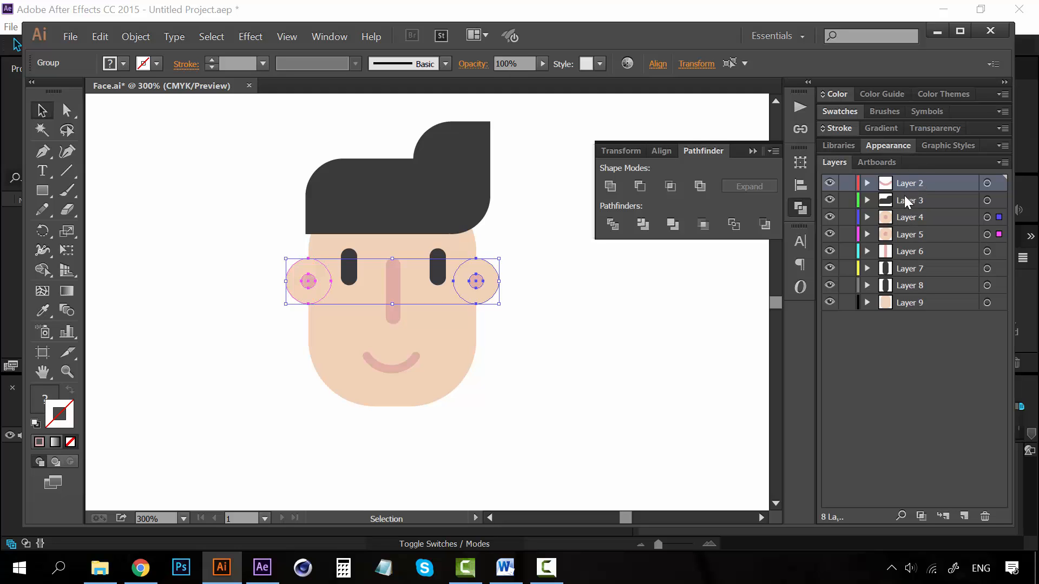
pyautogui.click(910, 285)
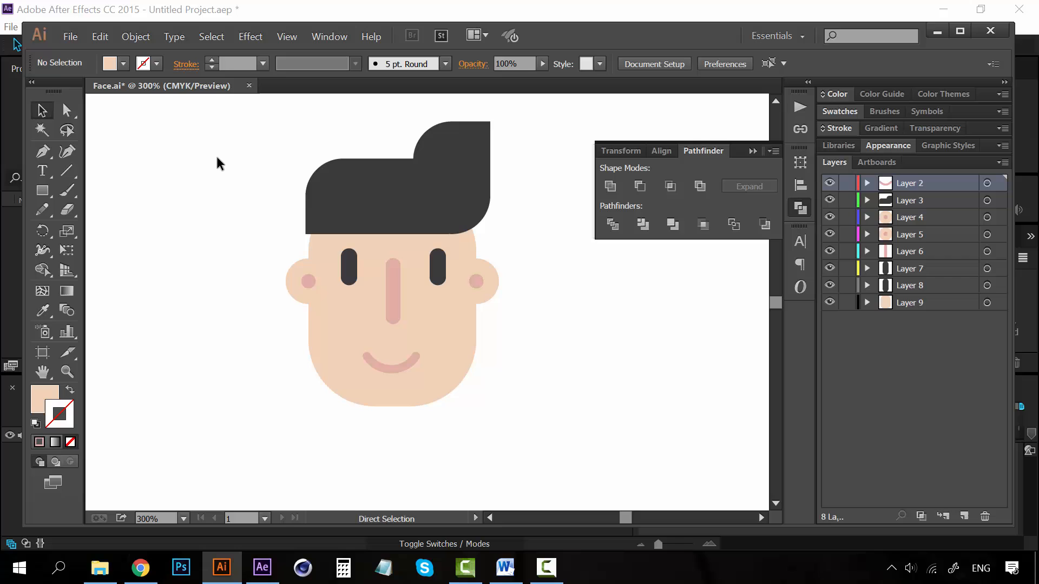
pyautogui.click(261, 568)
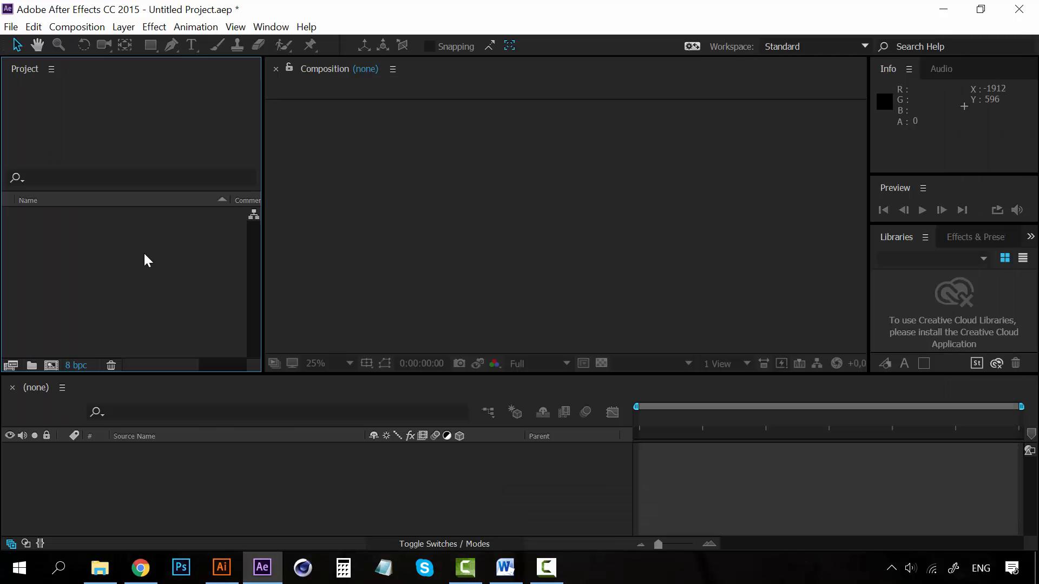
# Step: Import Face.ai as Composition – Retain Layer Sizes, creating Face and Face Layers
pyautogui.rightClick(146, 260)
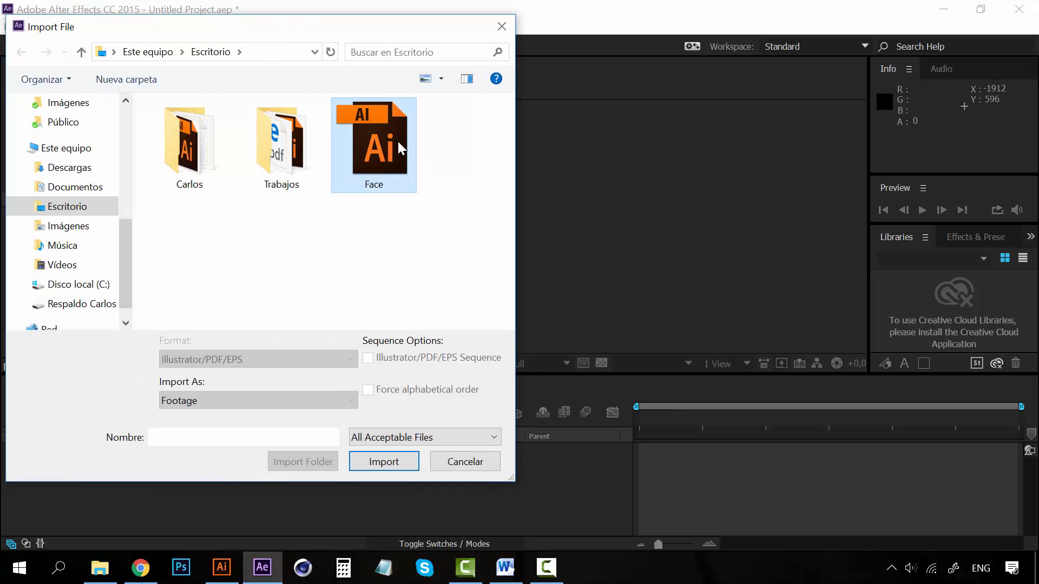
pyautogui.click(374, 139)
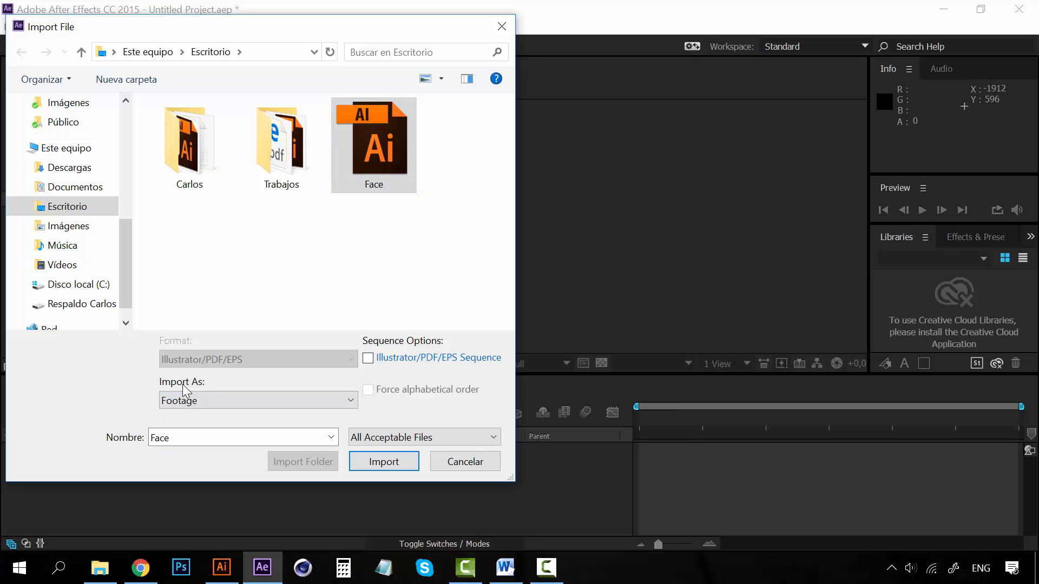
pyautogui.click(257, 401)
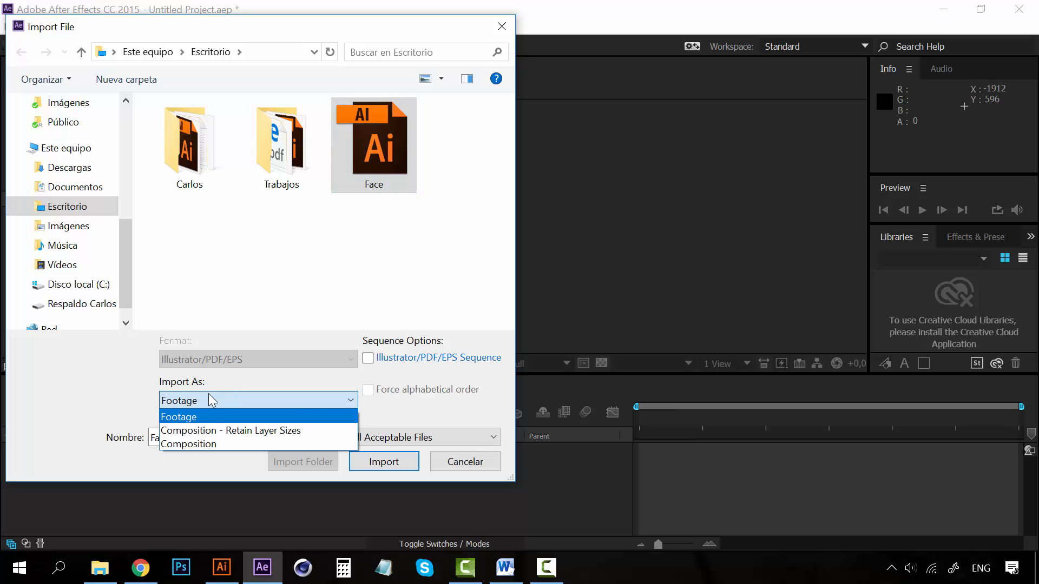
pyautogui.click(180, 416)
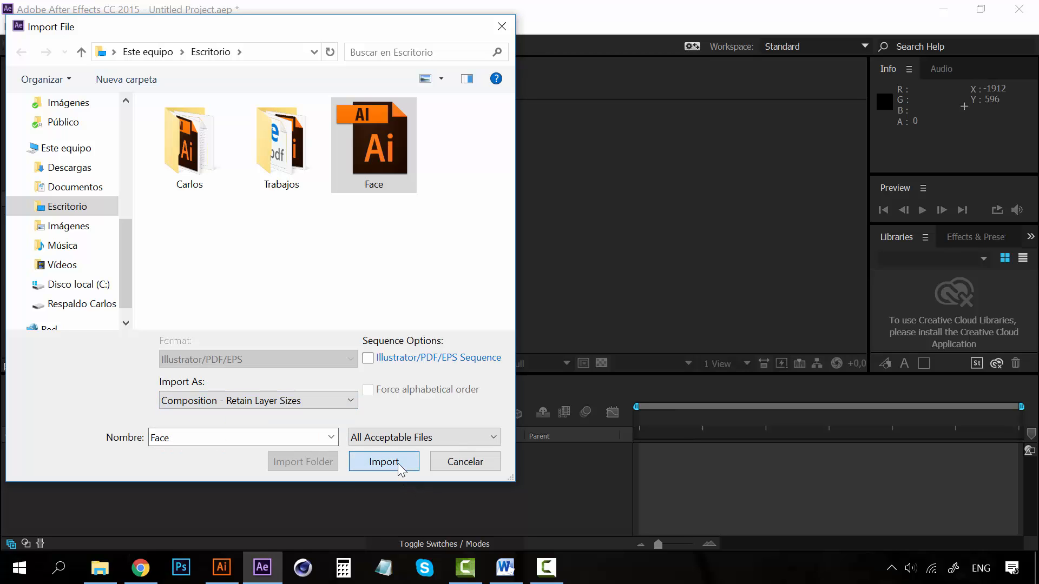
pyautogui.click(383, 462)
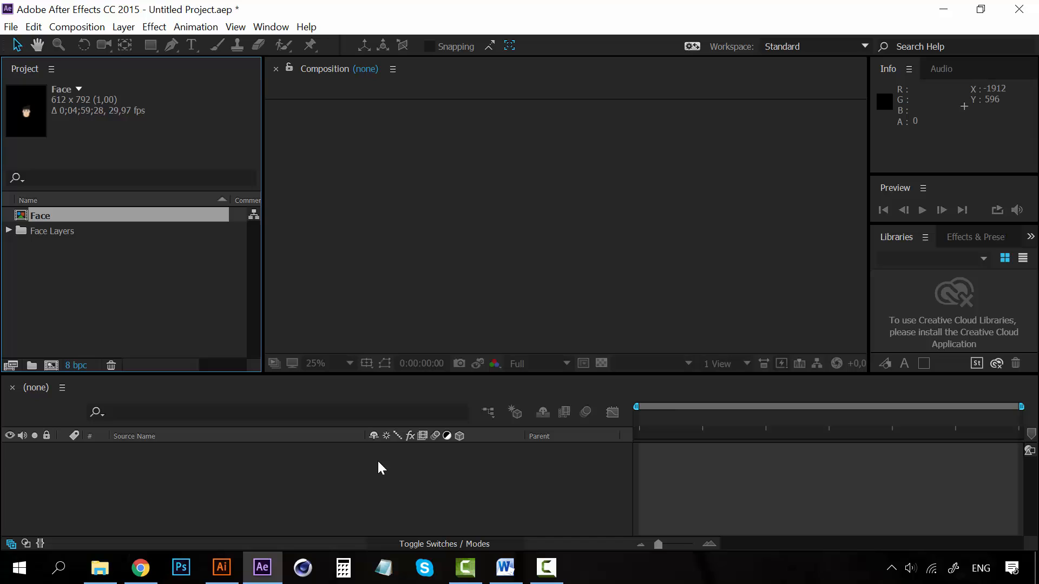
# Step: Expand and inspect the Face Layers folder, then open the Face composition
pyautogui.click(56, 231)
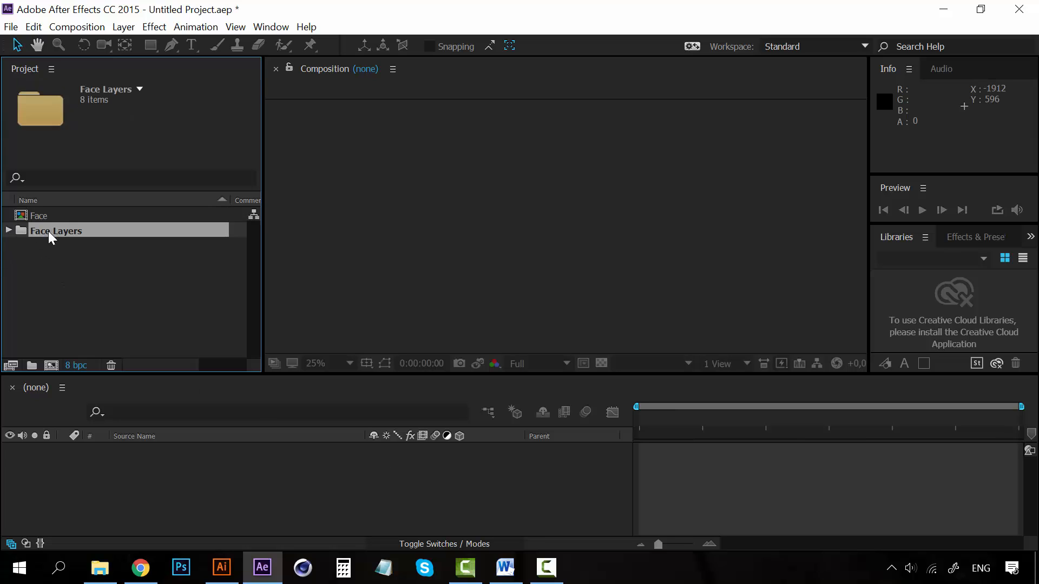
pyautogui.click(40, 215)
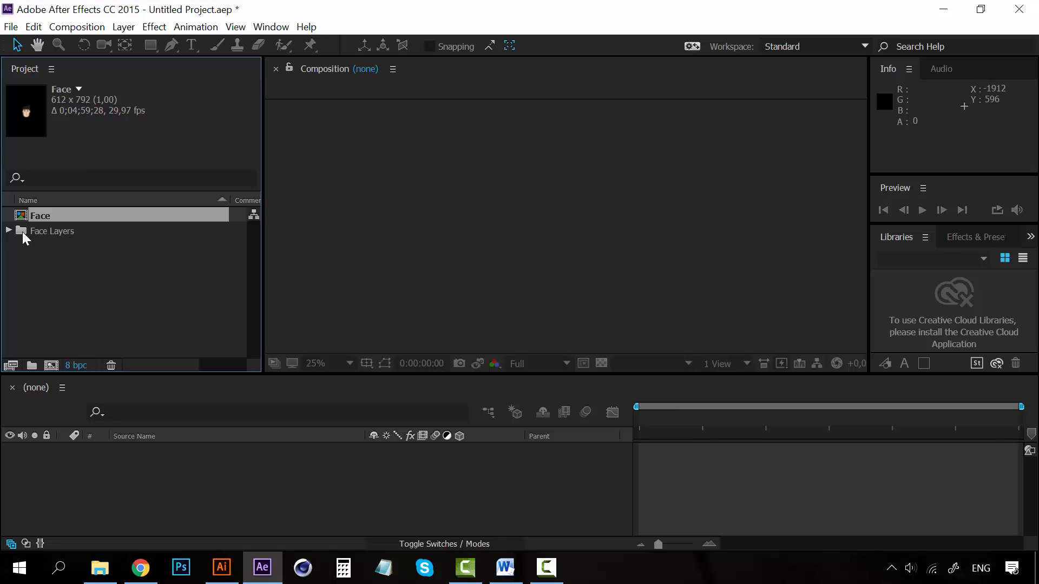
pyautogui.click(56, 230)
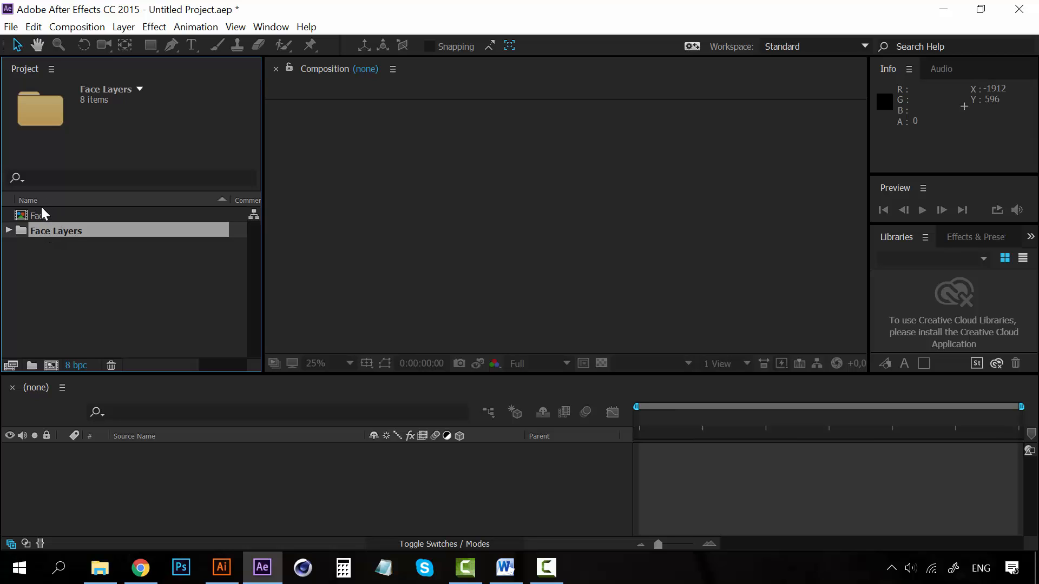
pyautogui.click(9, 230)
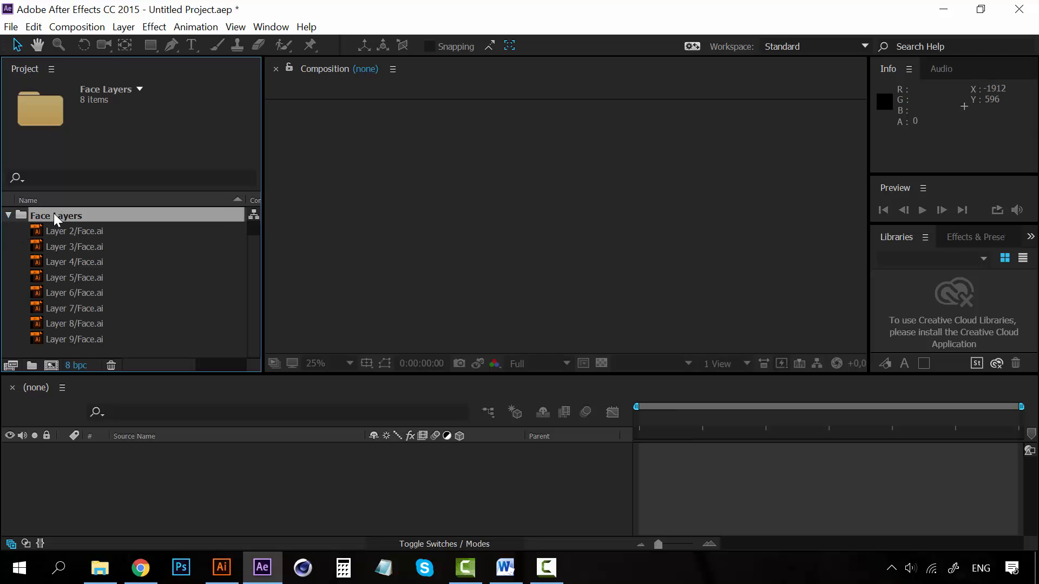
pyautogui.click(74, 230)
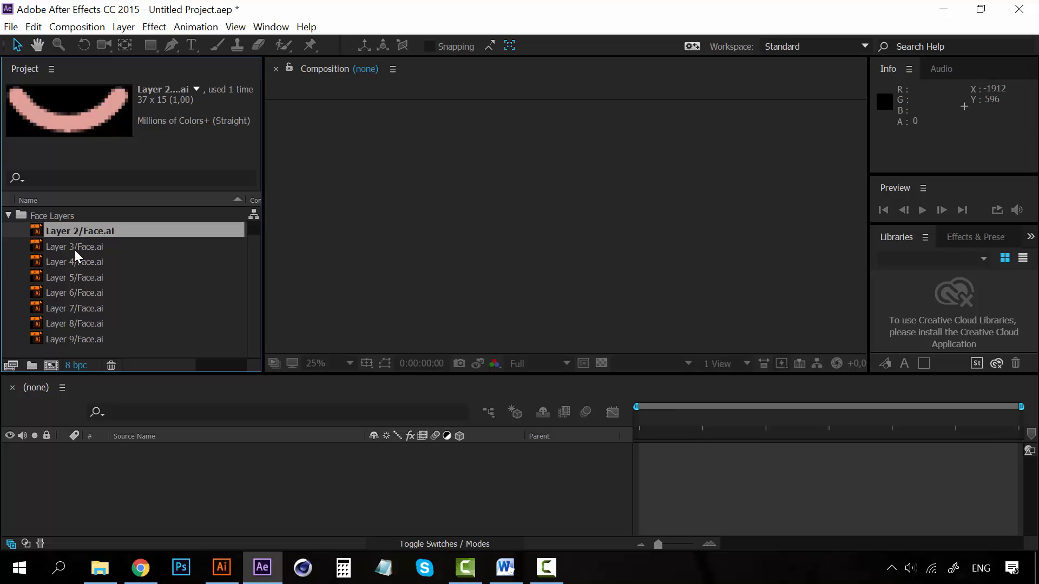
pyautogui.click(80, 323)
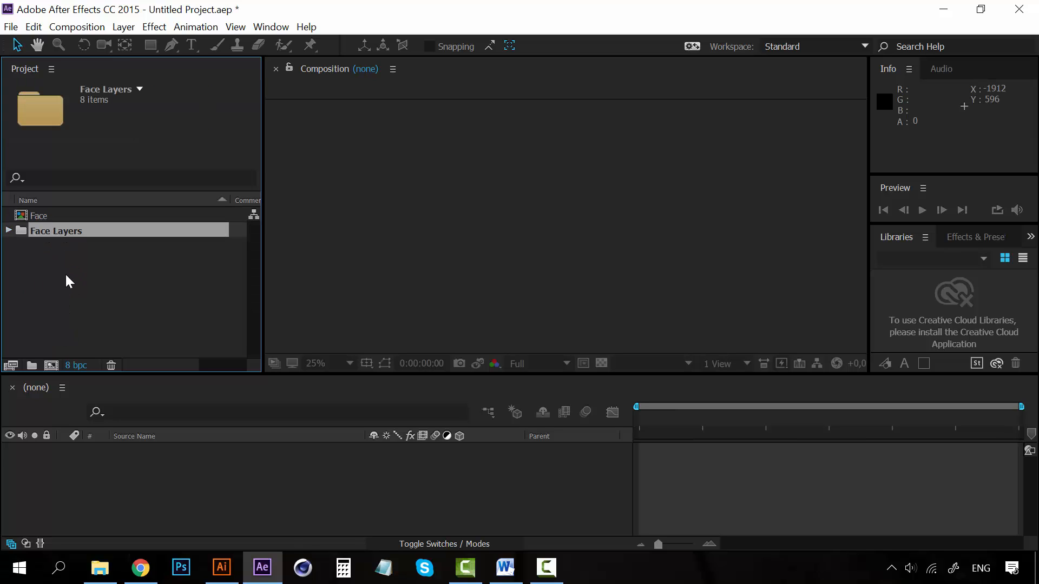
pyautogui.click(39, 215)
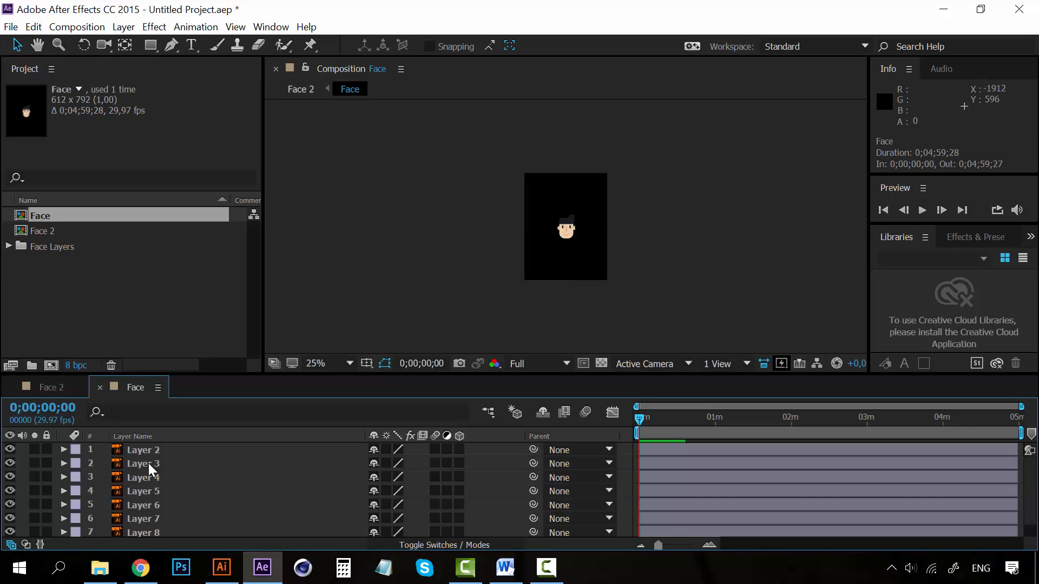
# Step: Keyframe the mouth layer's Position at 0s and 1s, dragging the mouth sideways
pyautogui.click(143, 491)
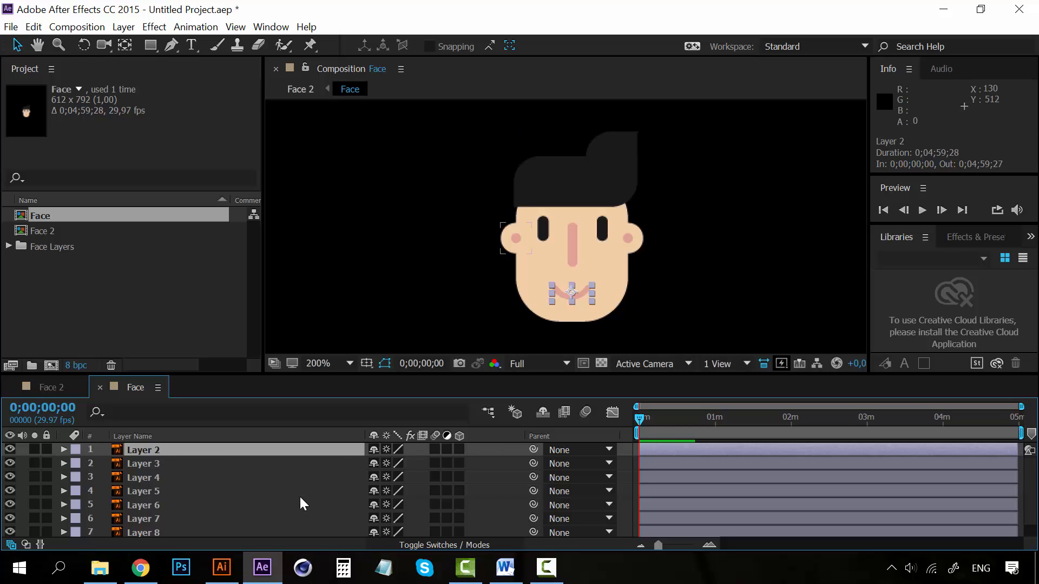
pyautogui.click(62, 450)
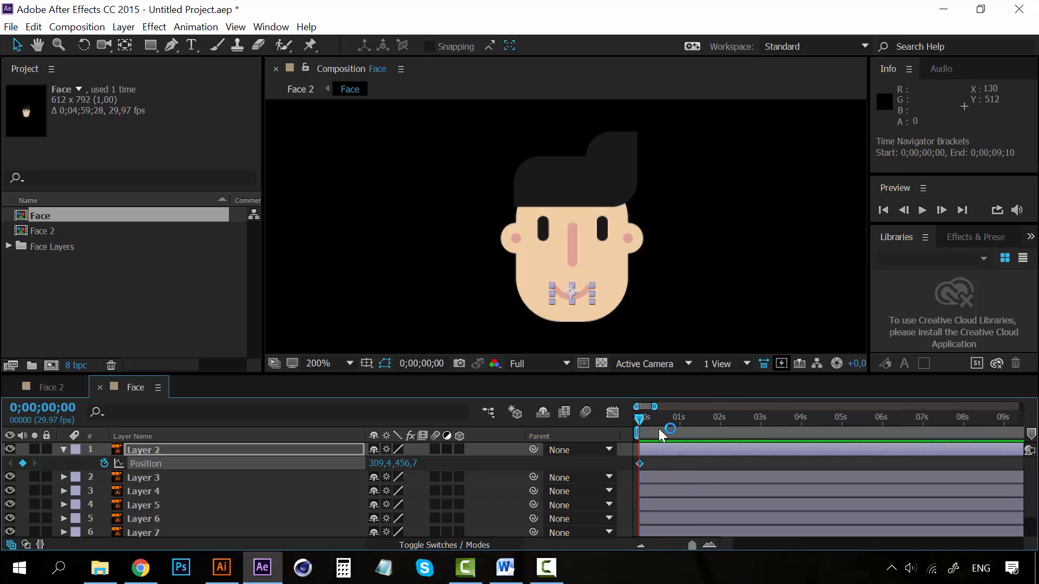
pyautogui.moveTo(642, 405); pyautogui.dragTo(678, 405)
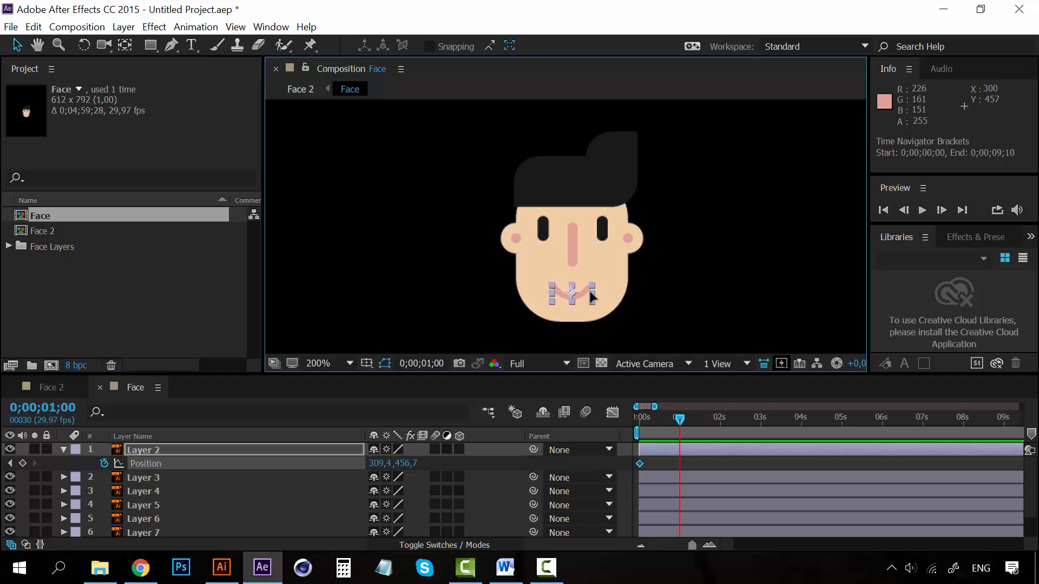
pyautogui.moveTo(572, 292); pyautogui.dragTo(655, 292)
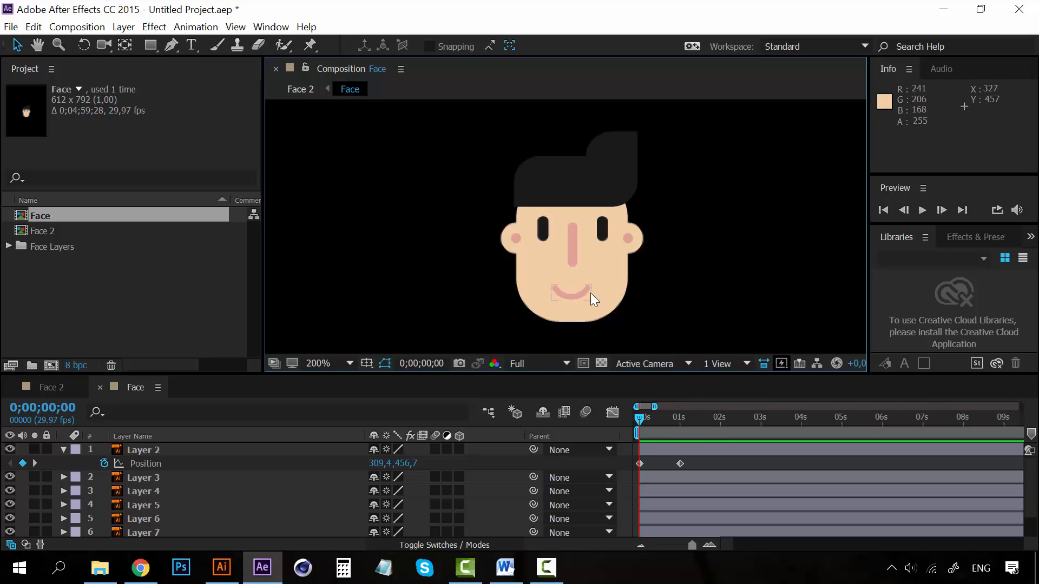
pyautogui.moveTo(371, 198)
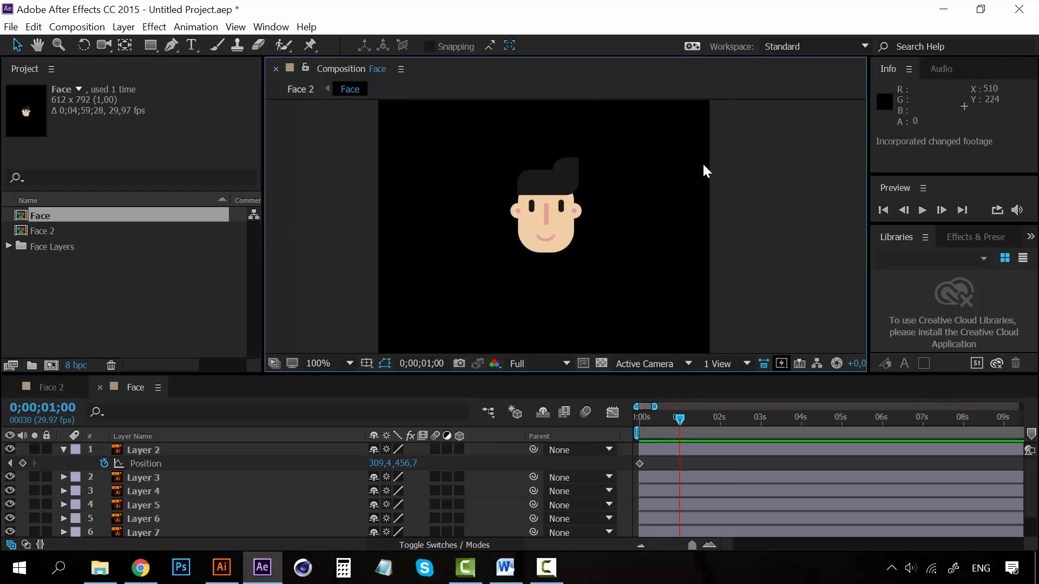
# Step: In Illustrator, select the hair shape to recolour it, then return to After Effects
pyautogui.click(222, 567)
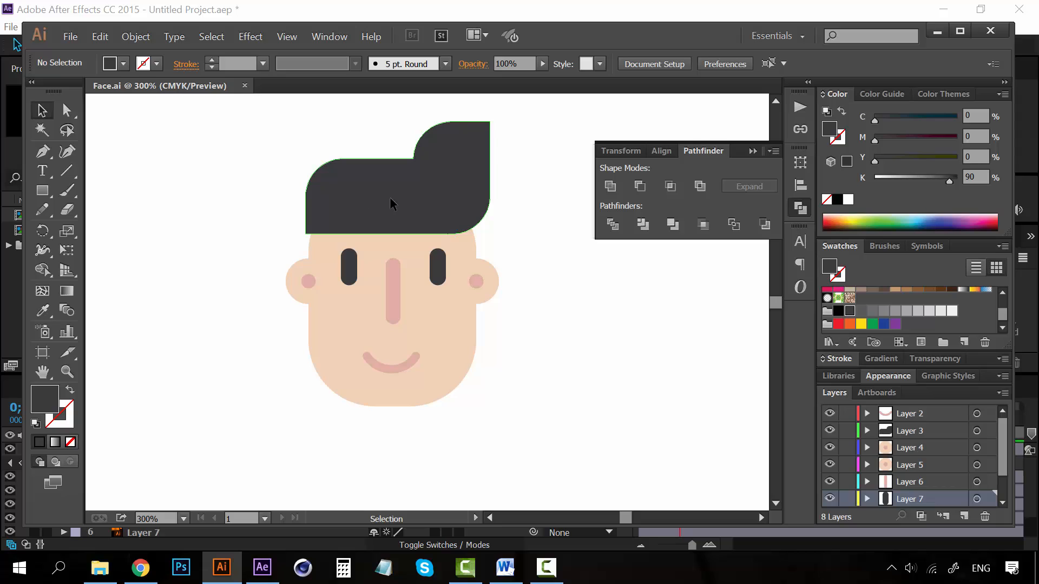
pyautogui.click(391, 199)
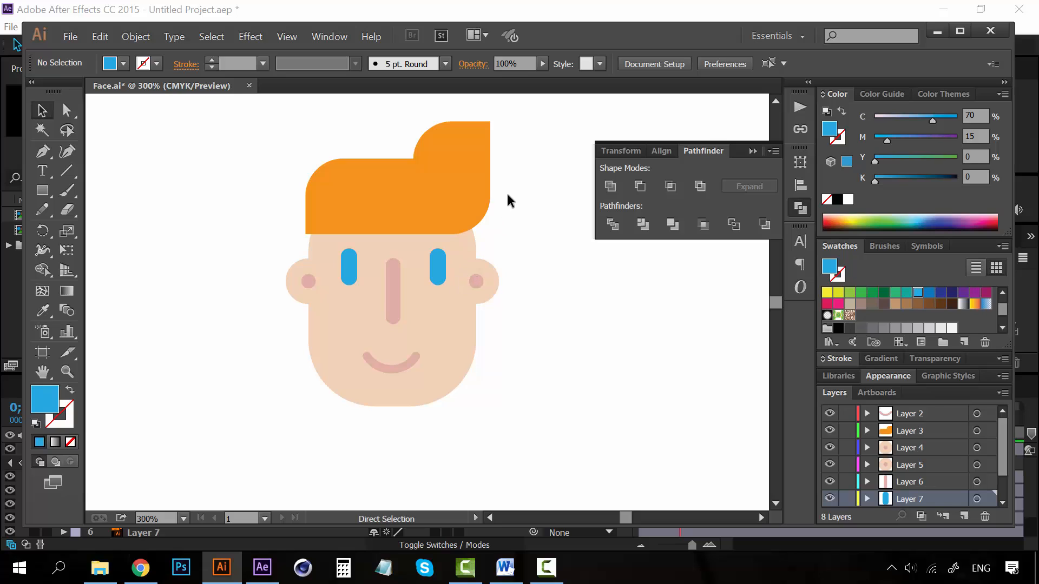
pyautogui.moveTo(372, 325)
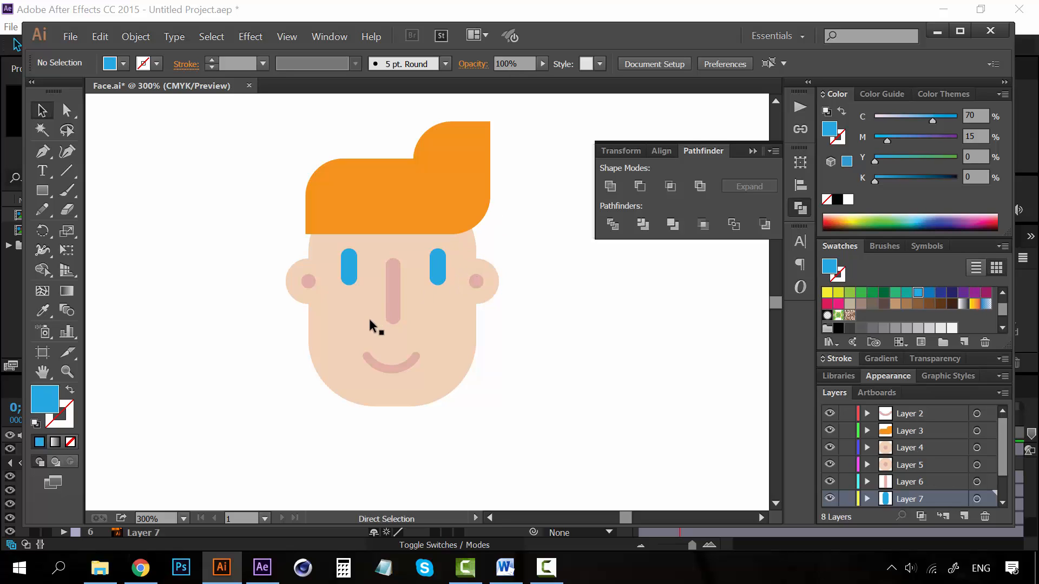
pyautogui.click(261, 567)
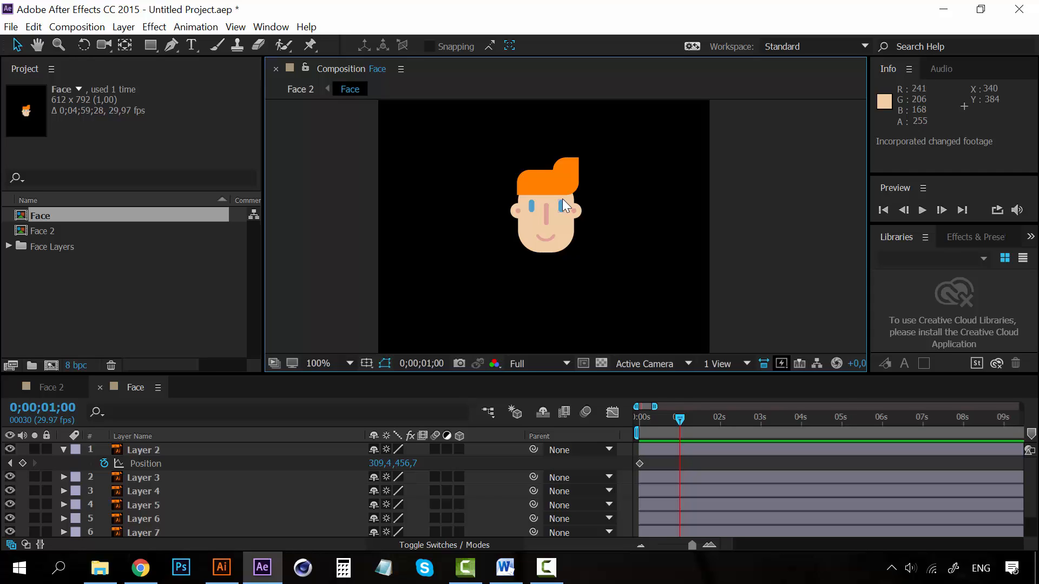
pyautogui.moveTo(531, 156)
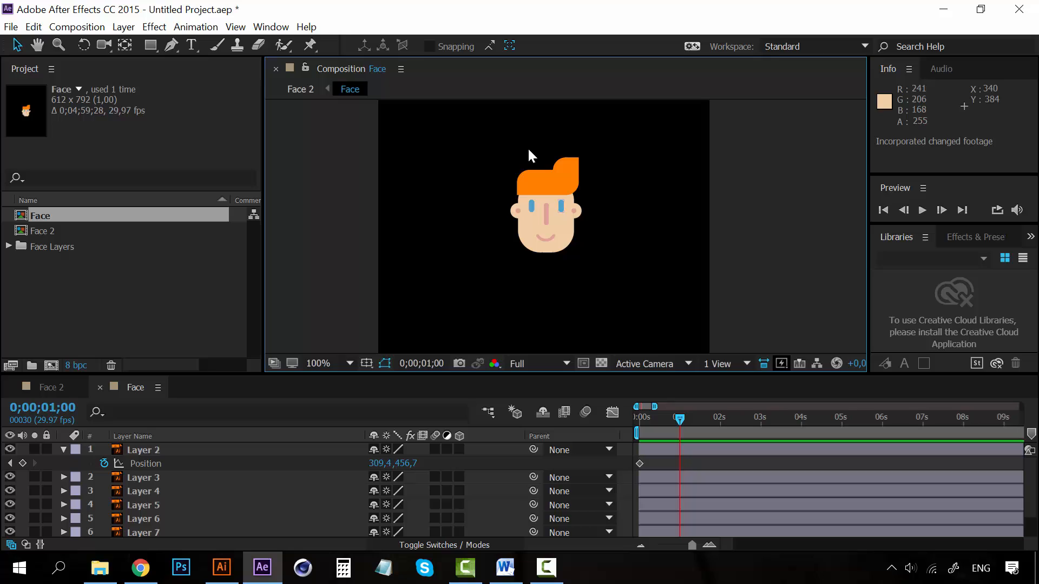
pyautogui.moveTo(590, 259)
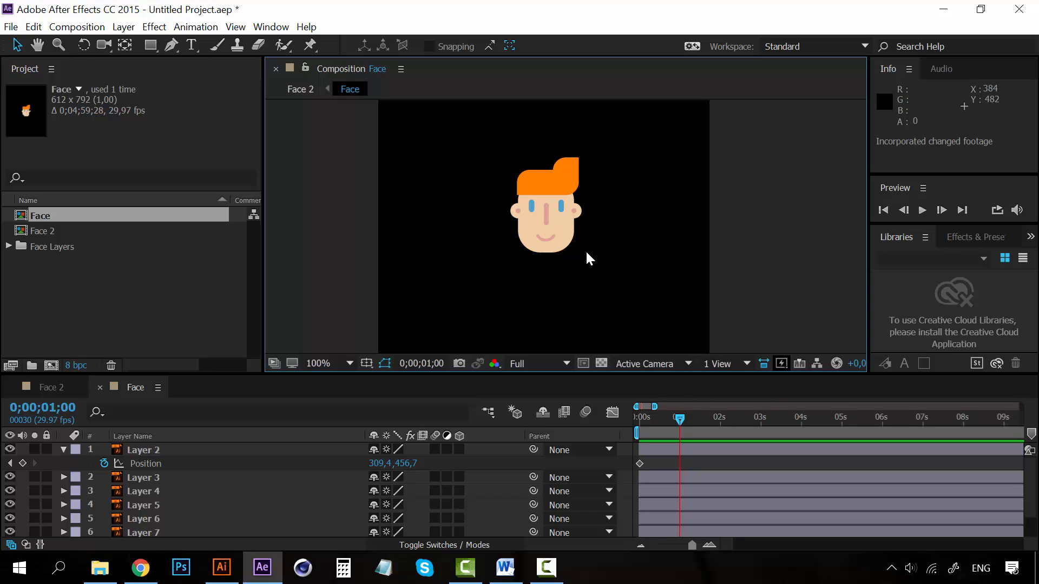
pyautogui.moveTo(723, 221)
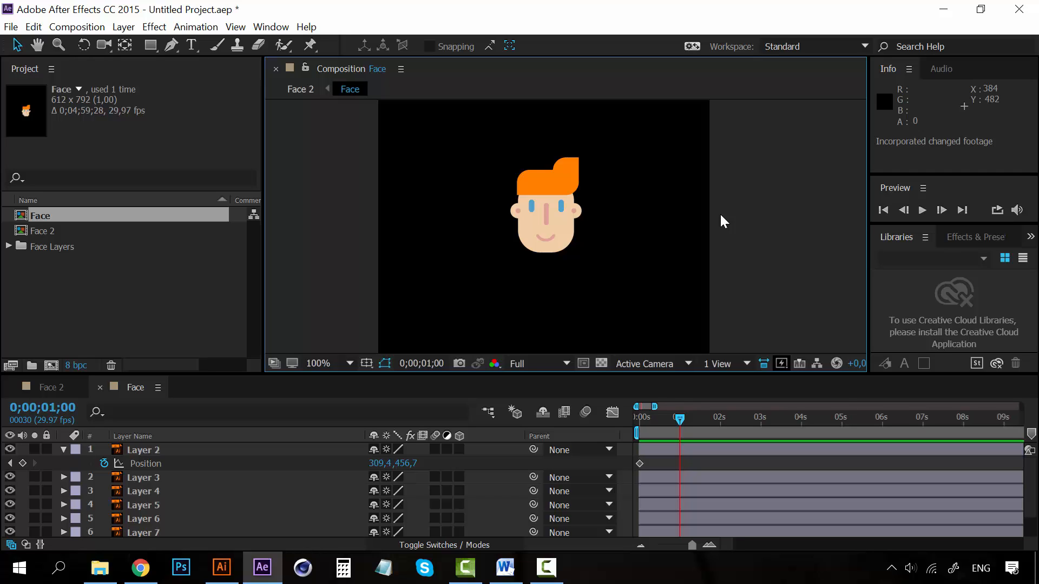
pyautogui.moveTo(727, 174)
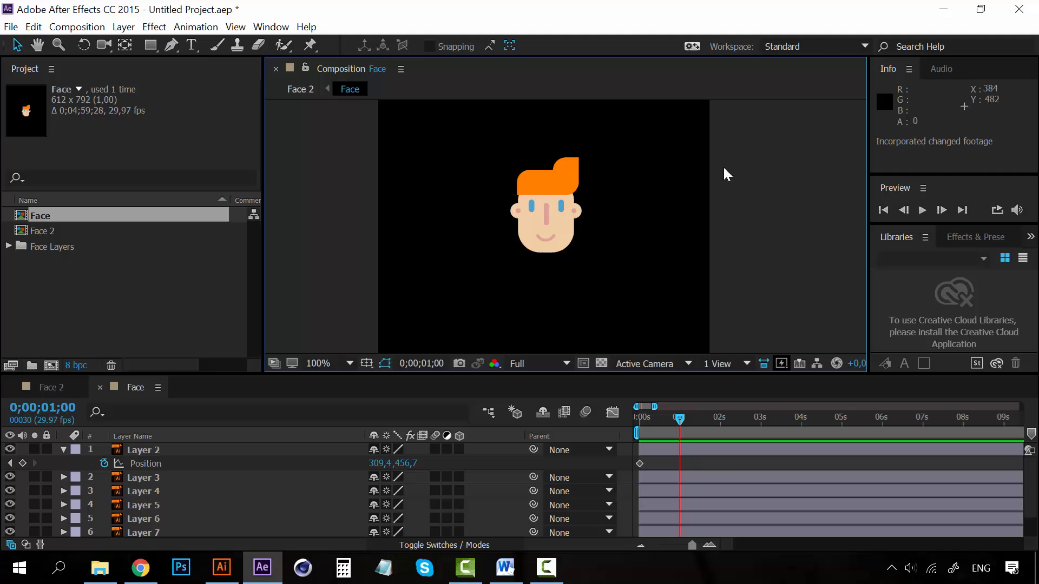
pyautogui.moveTo(728, 257)
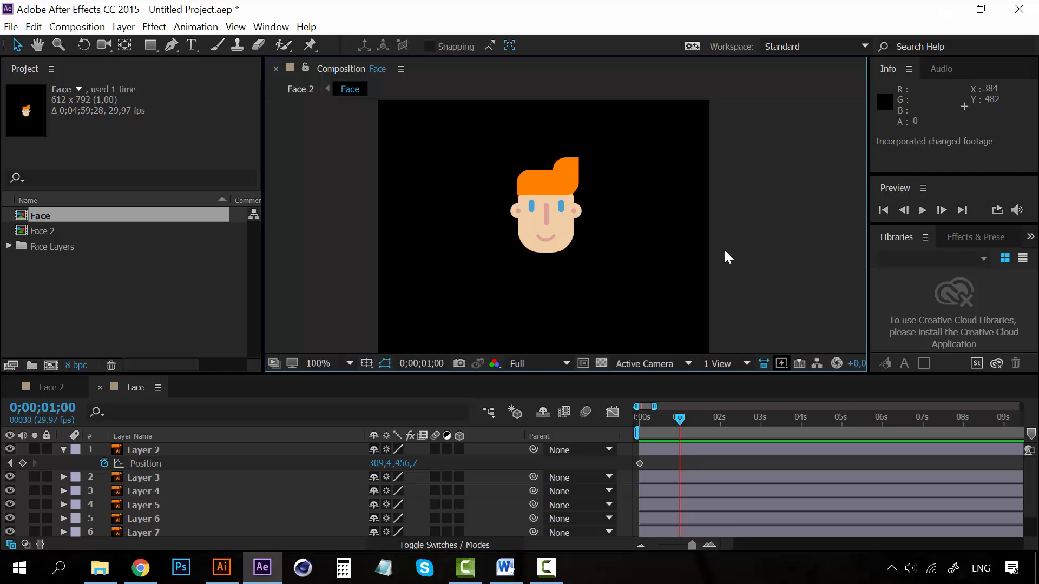